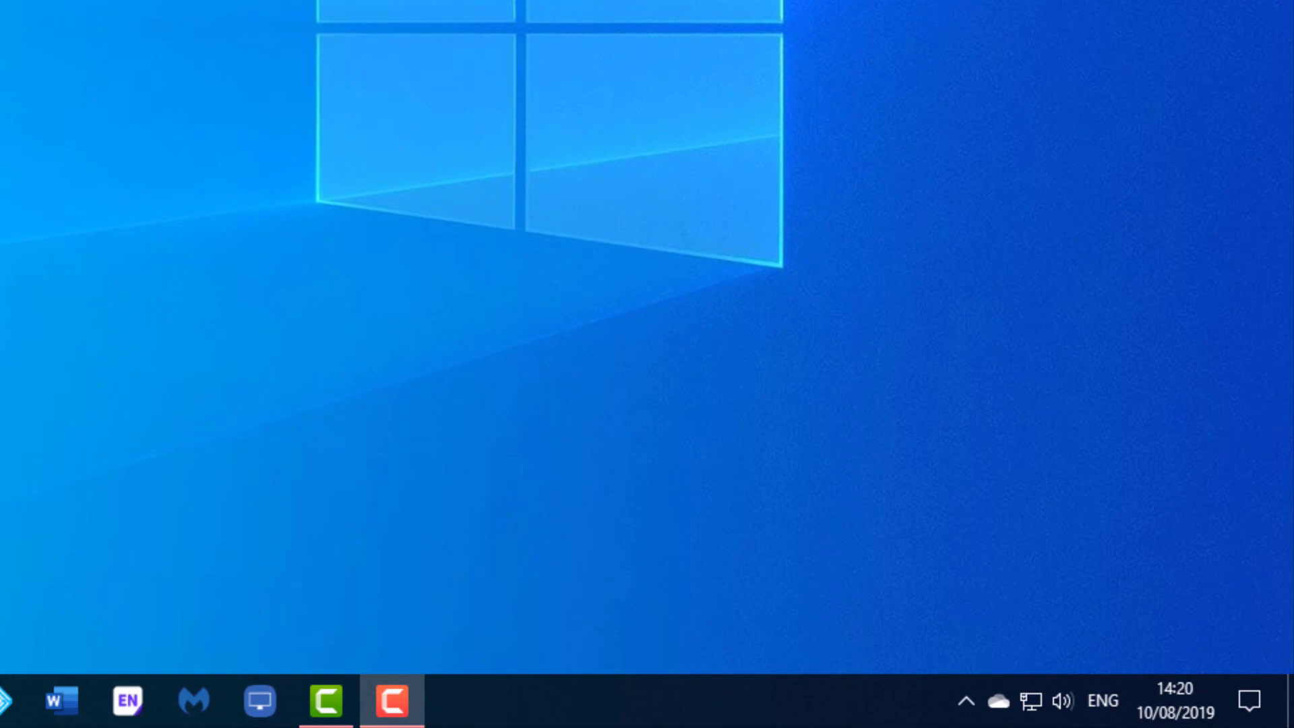
mouse_move(1249, 702)
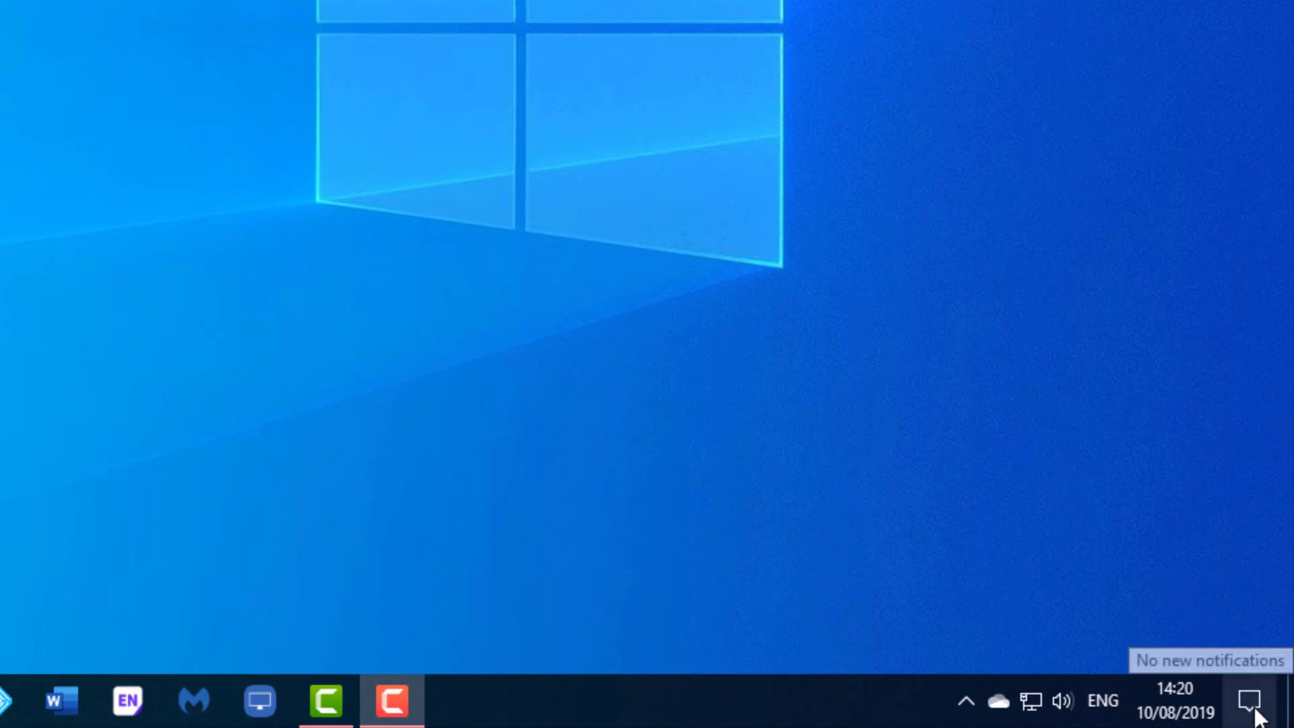
Show the Action Center from the taskbar notifications icon
click(1251, 701)
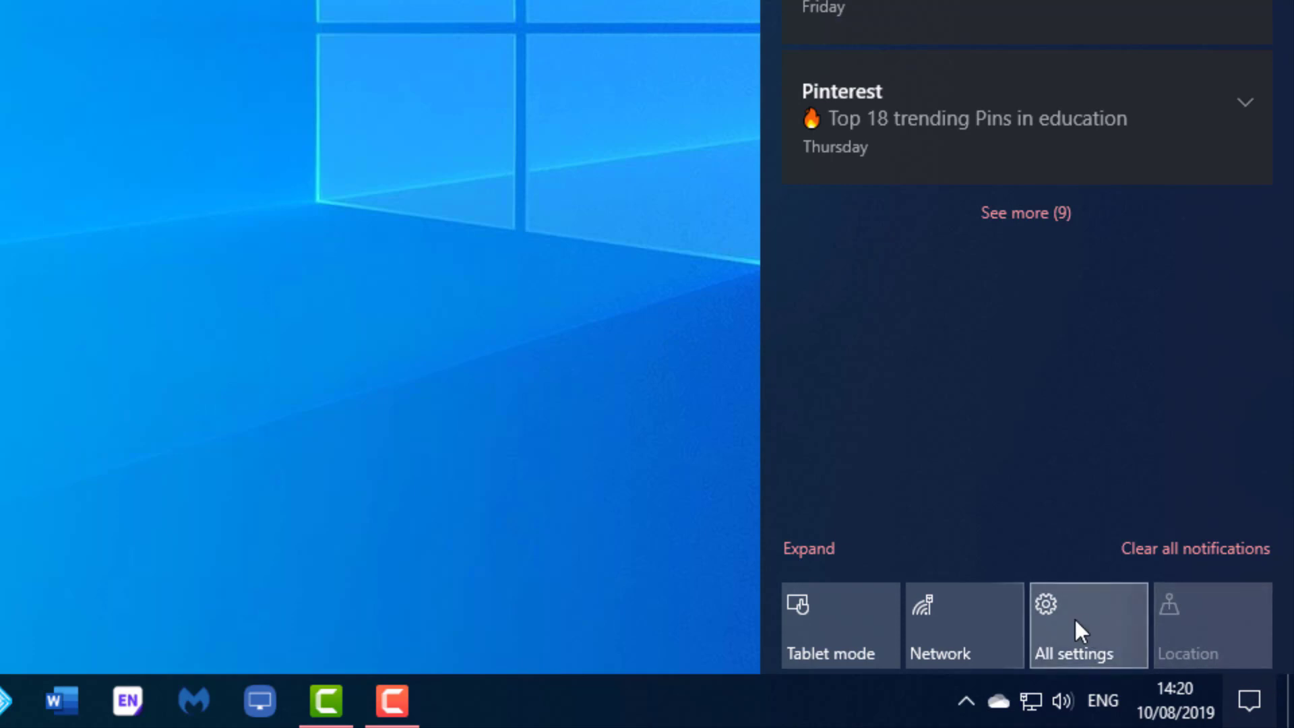
mouse_move(937, 554)
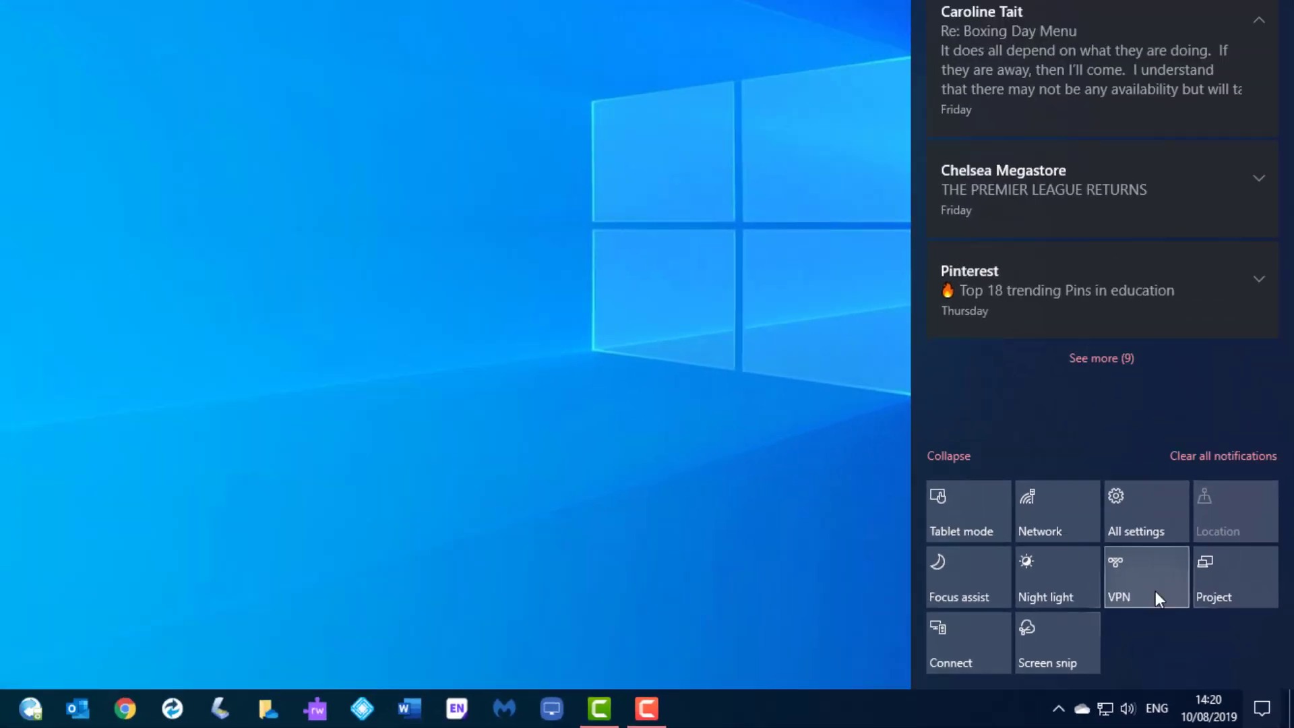
Go to the Windows Settings home via the All settings tile
click(1145, 512)
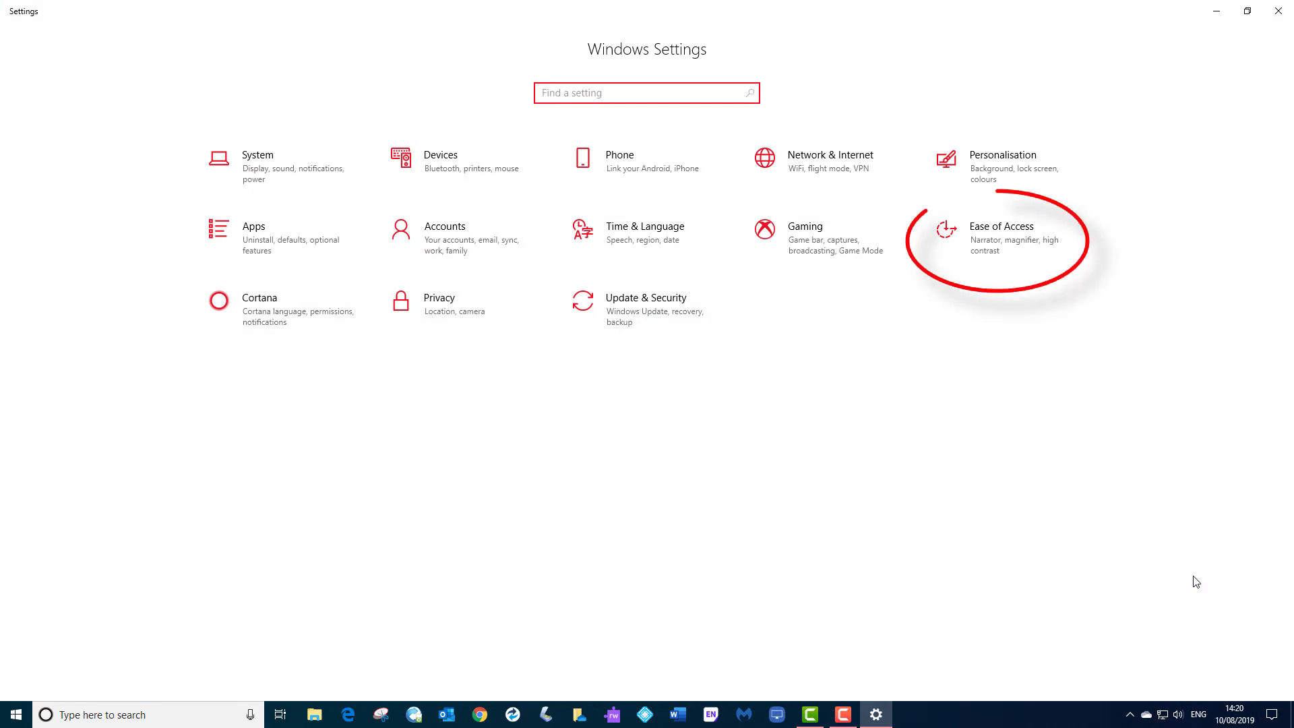
mouse_move(999, 252)
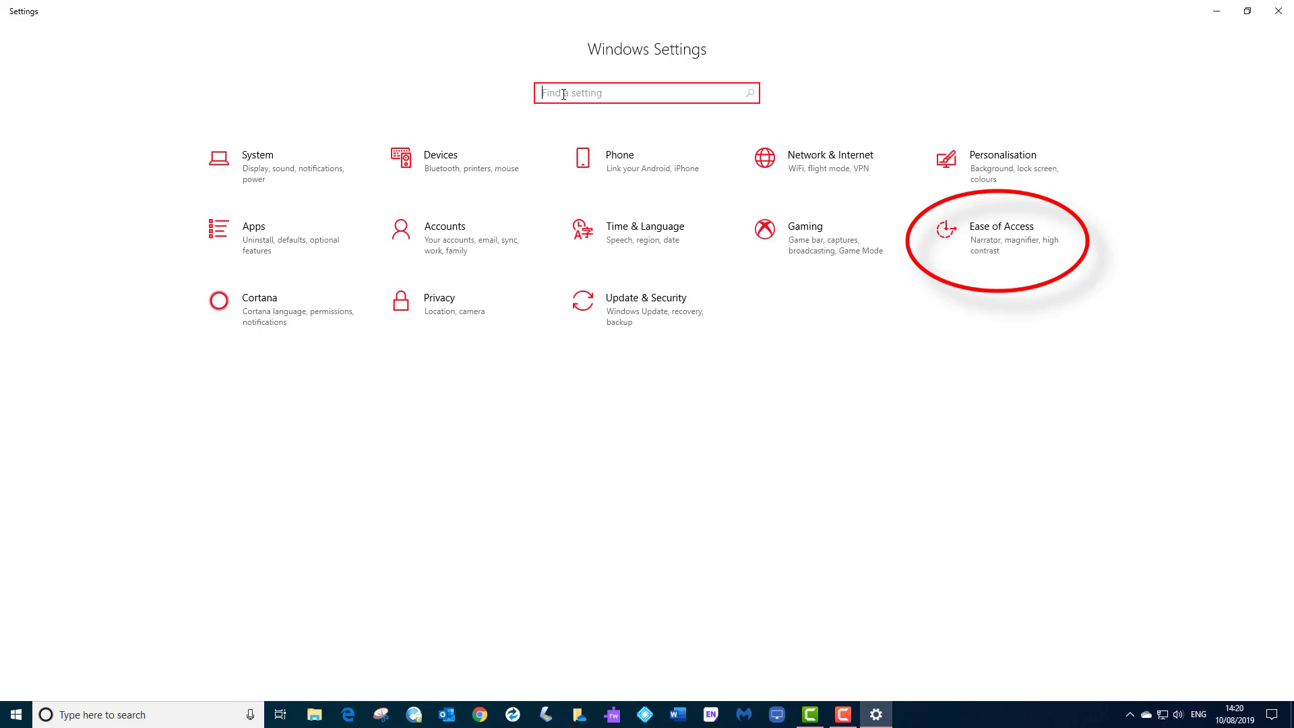
Enter Ease of Access and drag the Make text bigger slider back to its smallest size
click(1000, 231)
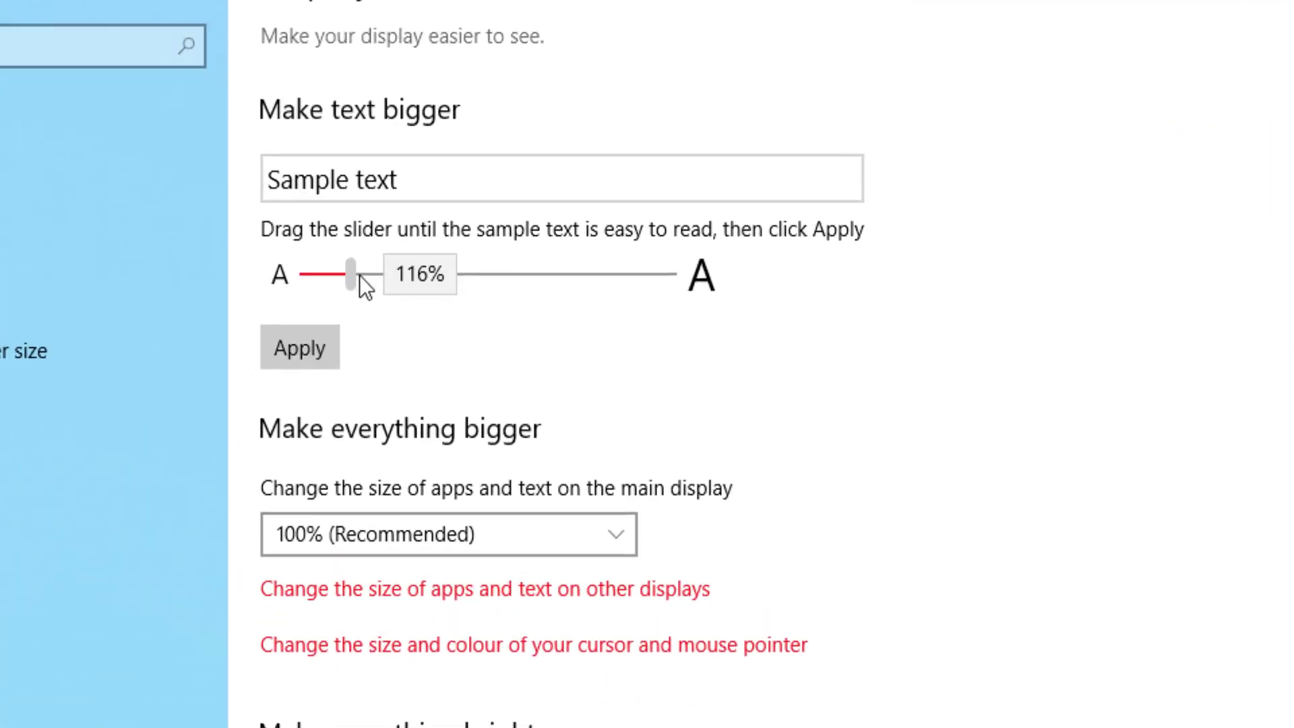
drag(349, 273, 600, 295)
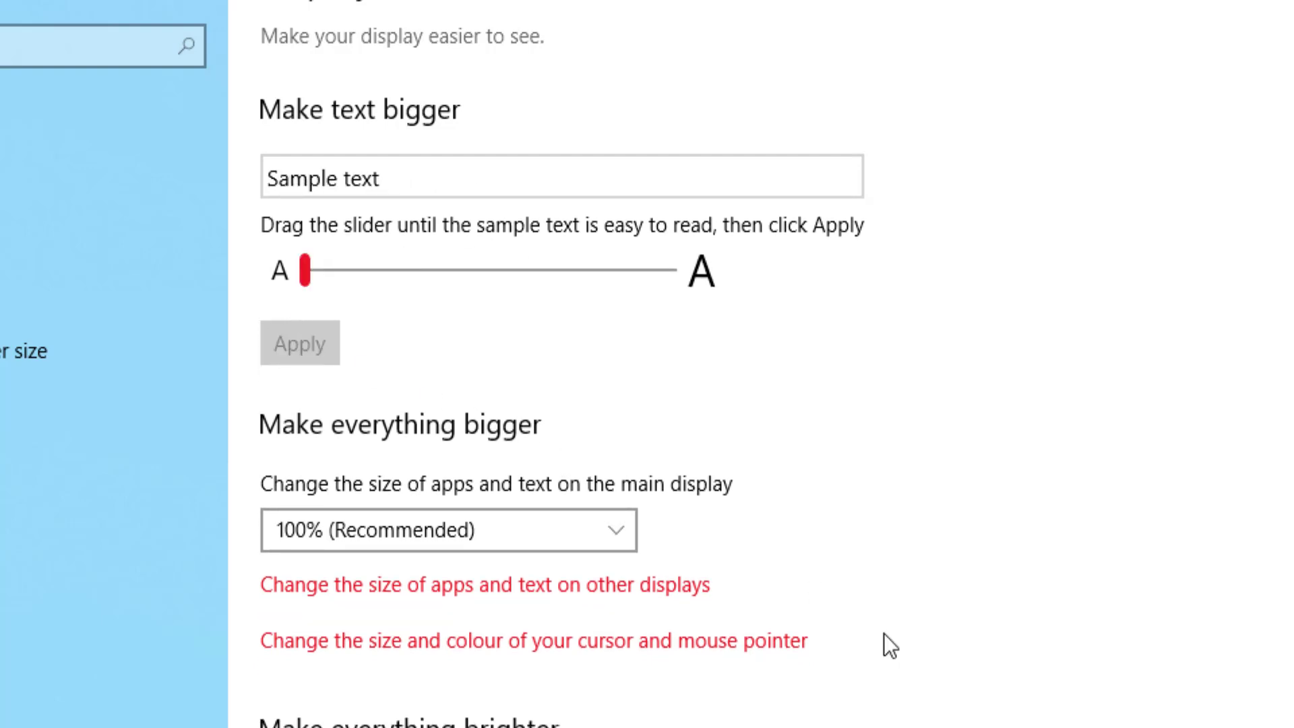
mouse_move(941, 652)
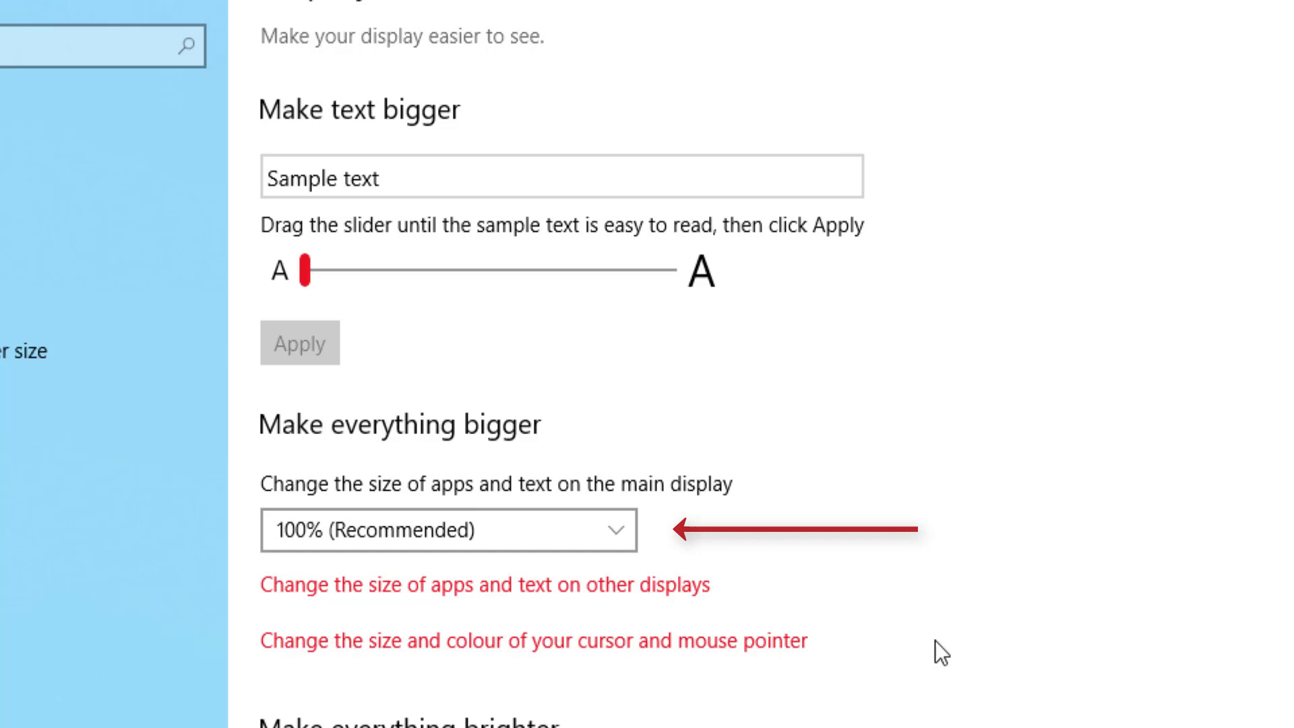
Choose 150% scaling for apps and text, then reach the system Scale and layout settings
click(448, 530)
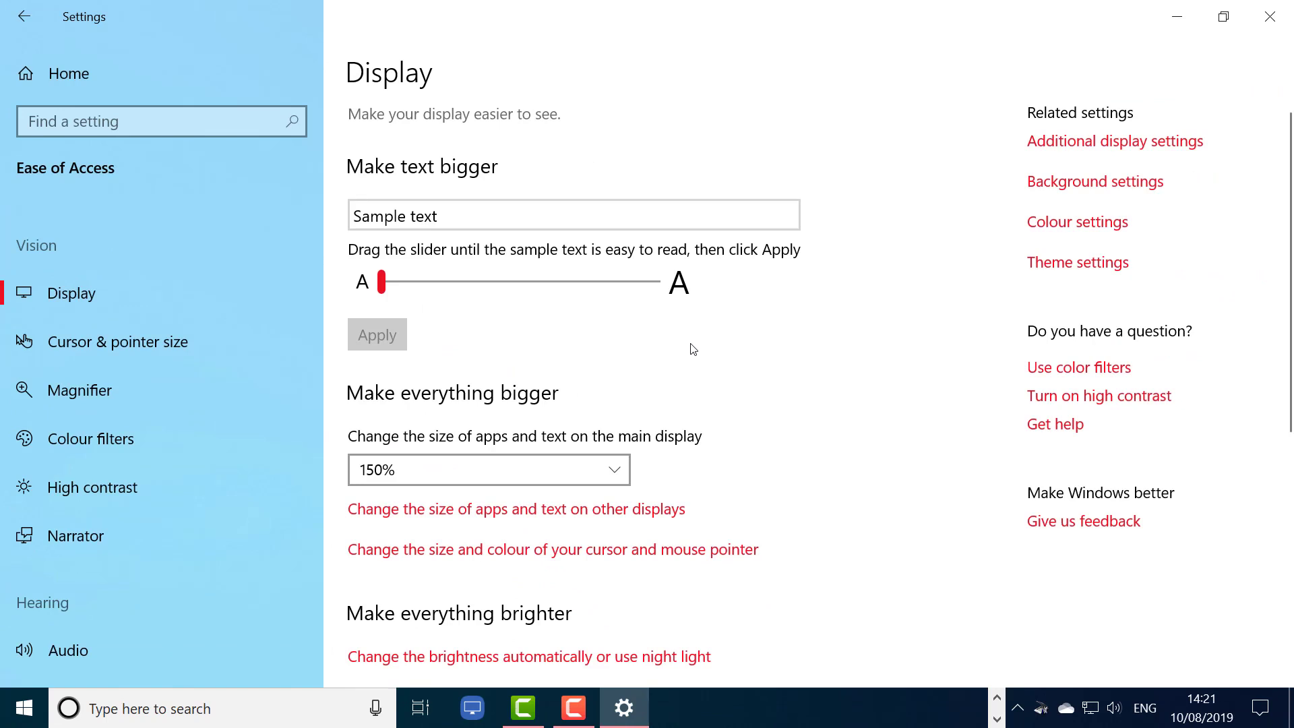
mouse_move(1176, 16)
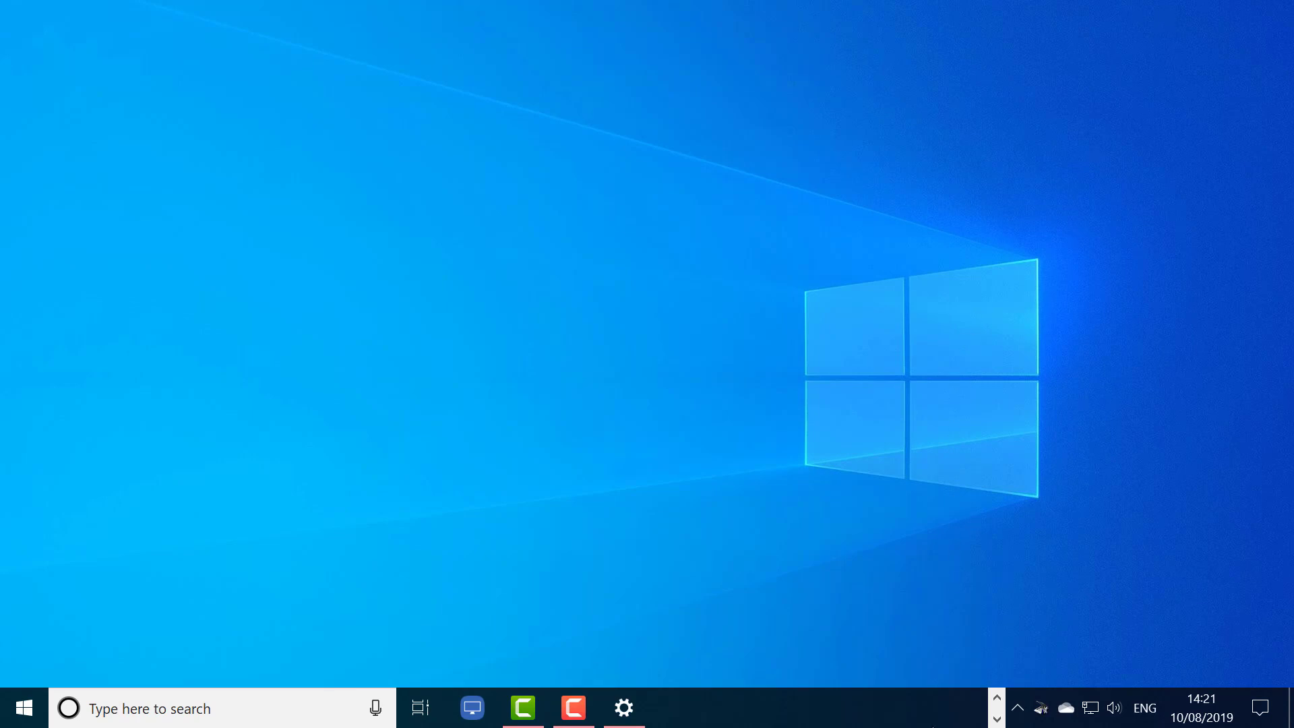
click(623, 709)
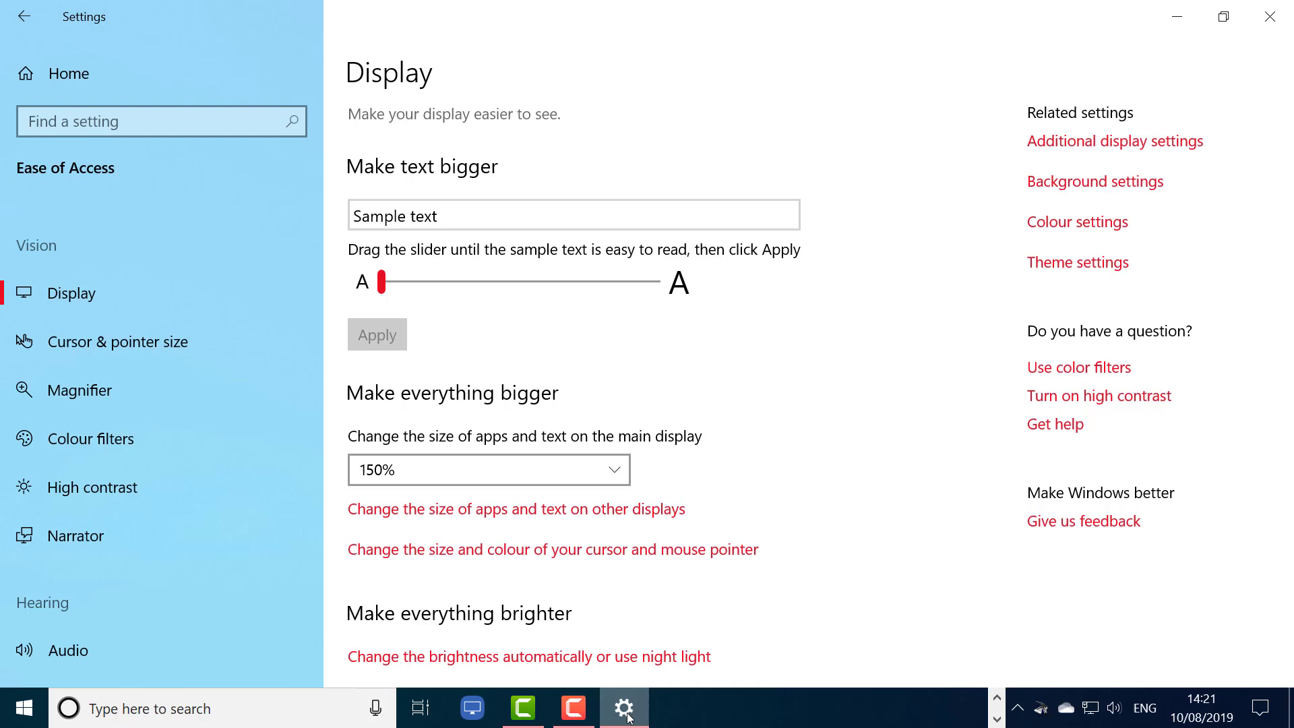
click(487, 470)
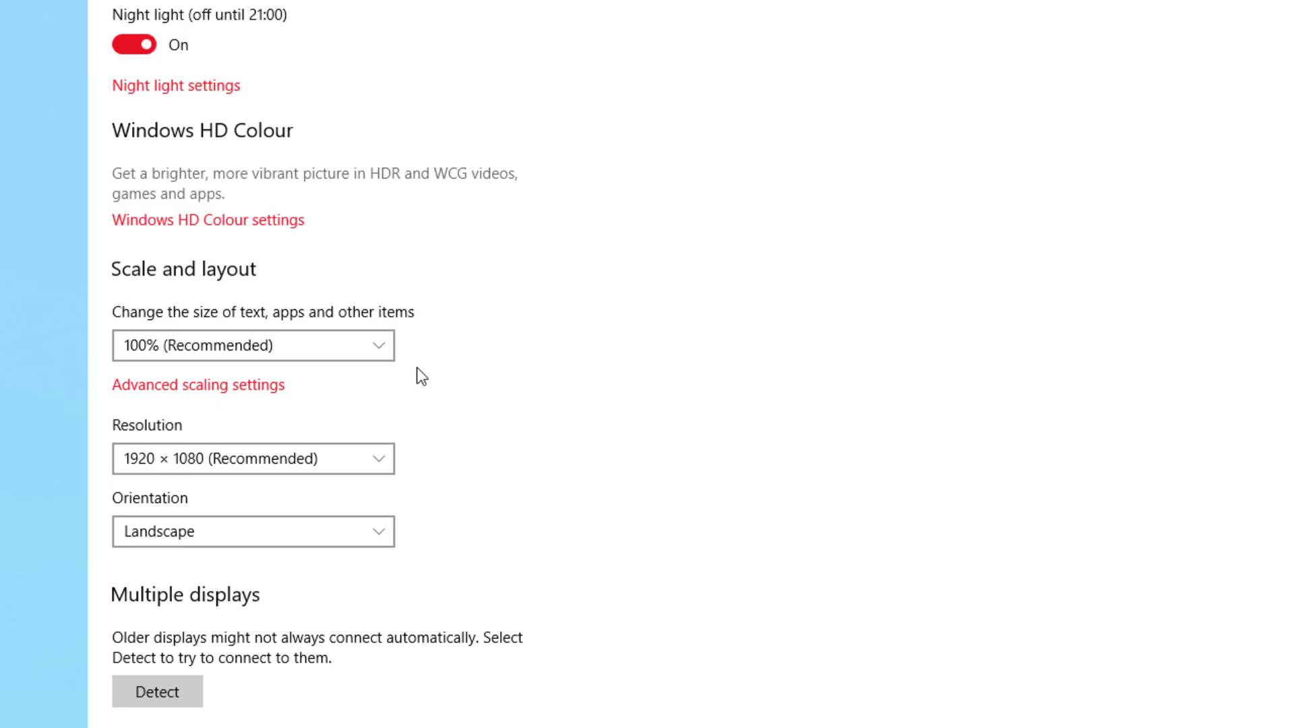
mouse_move(423, 377)
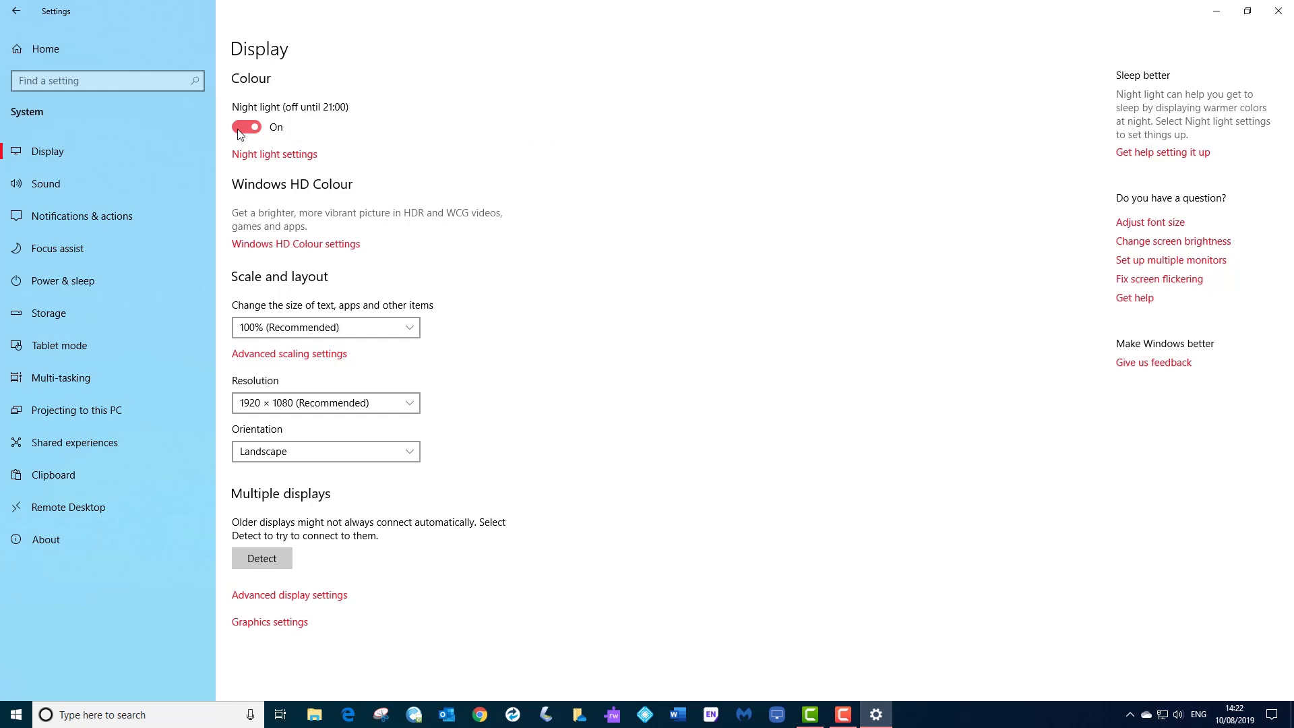
Set the size of text, apps and other items back to 100% (Recommended)
click(246, 126)
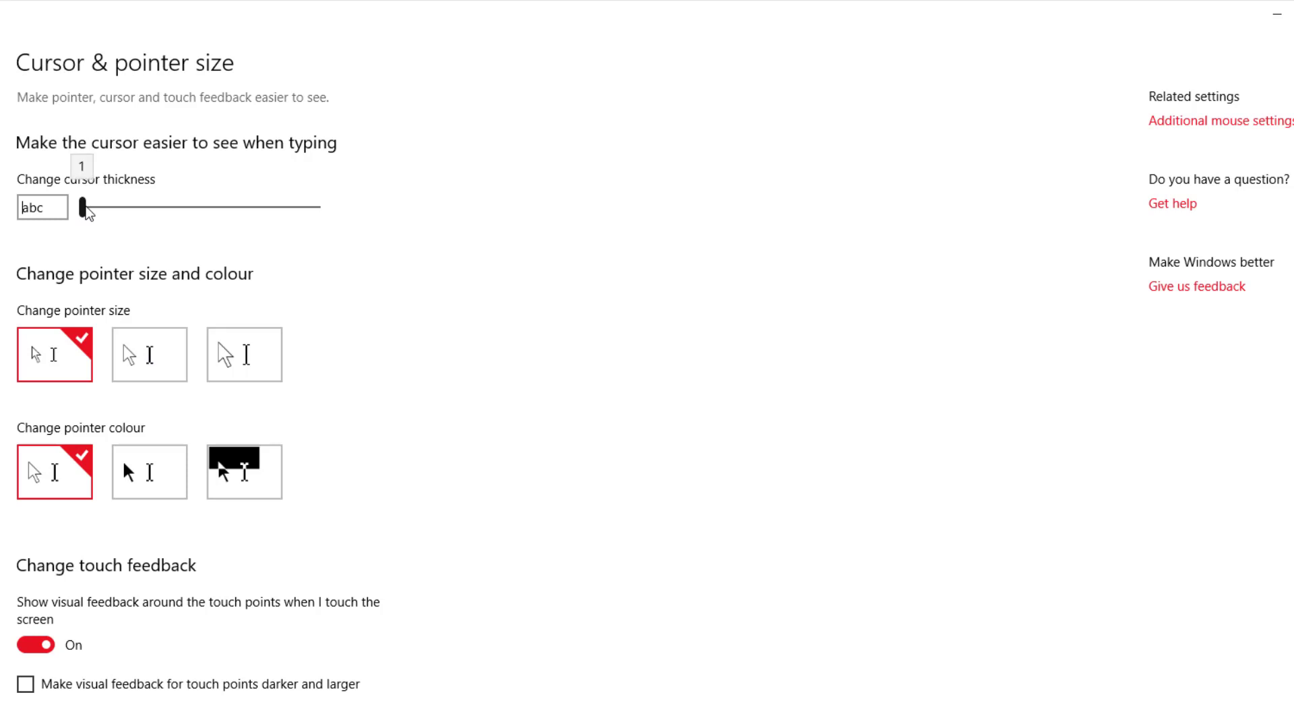
Thicken the text cursor with the Cursor thickness slider and check it in a blank Word document
click(677, 715)
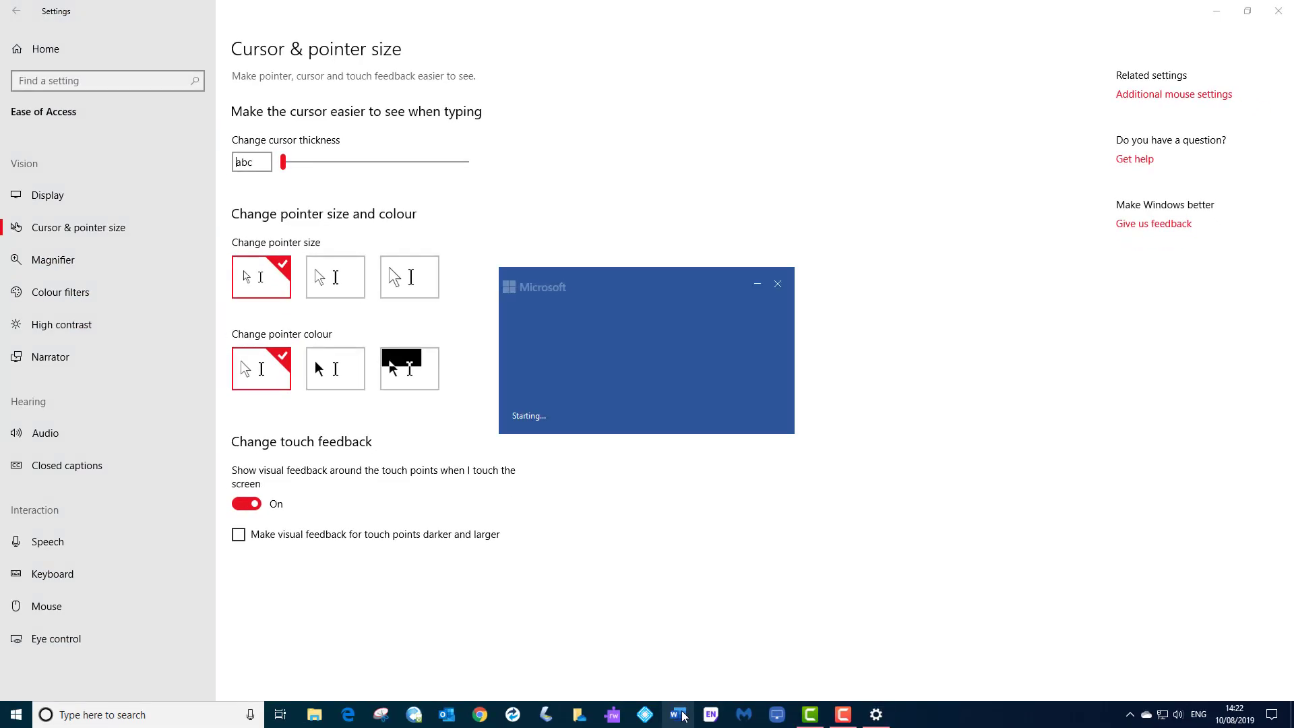
click(677, 715)
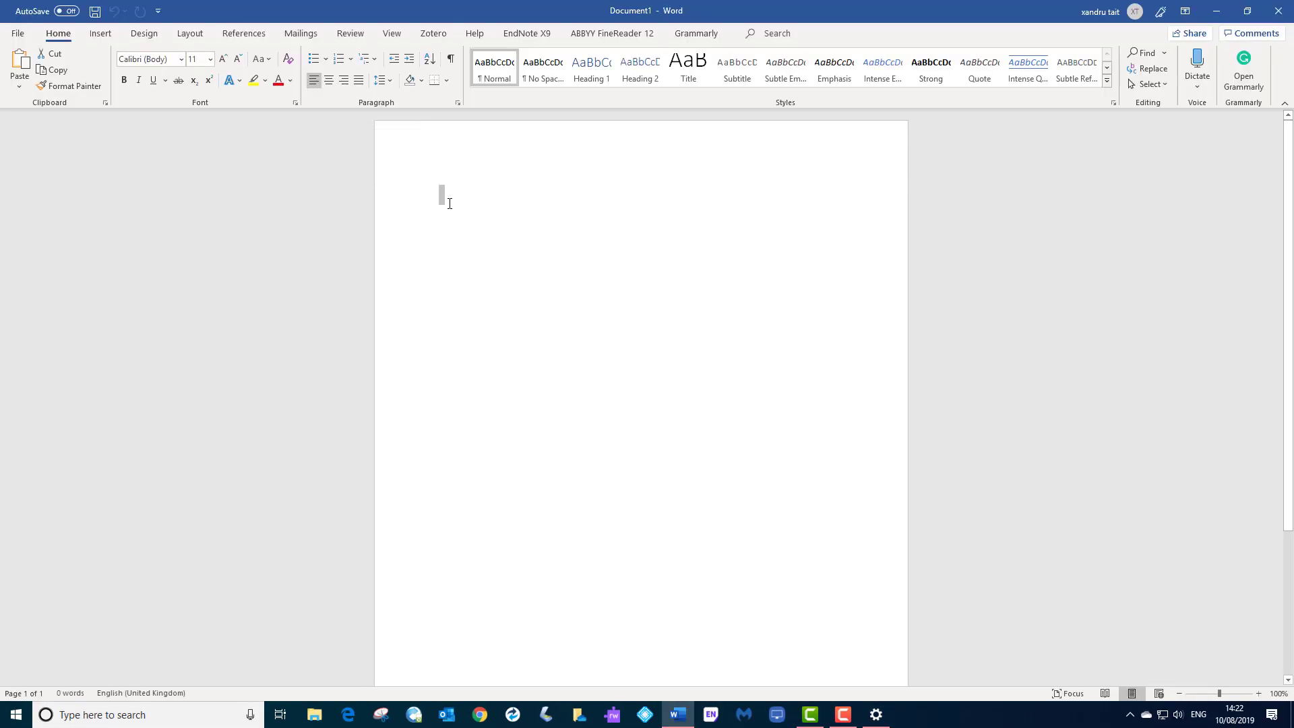
mouse_move(609, 565)
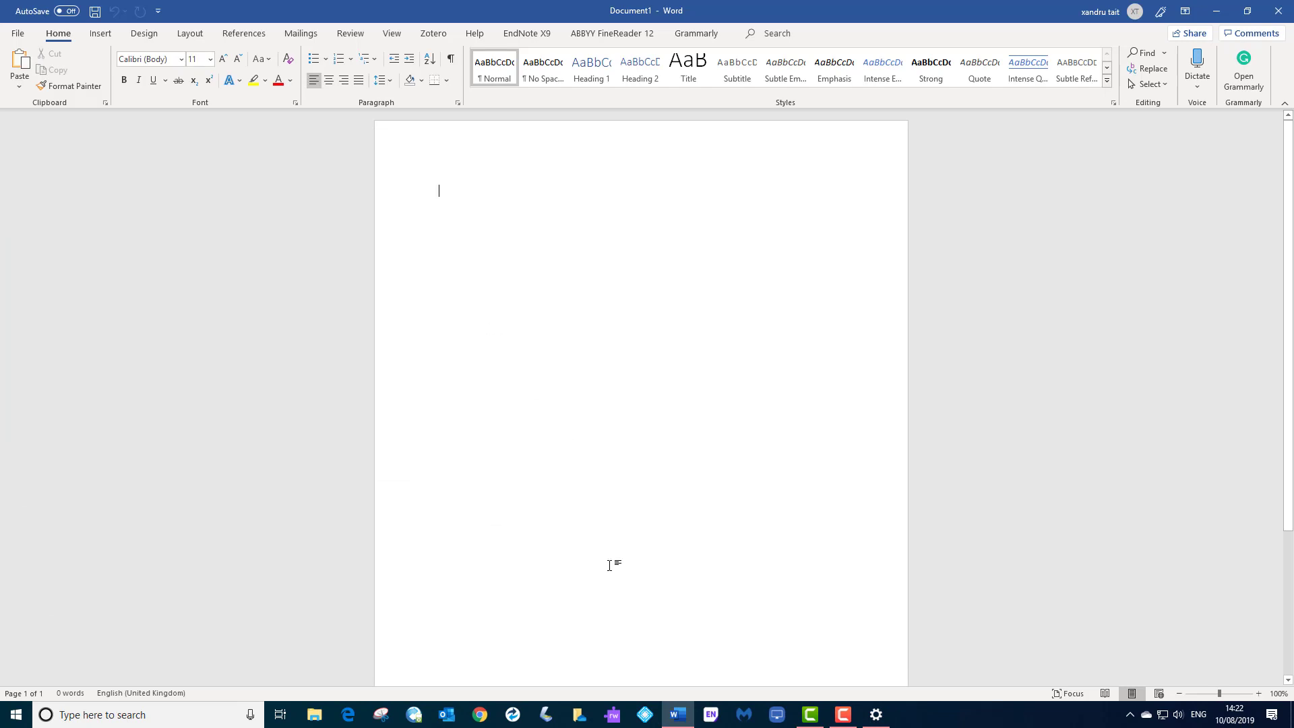
click(875, 715)
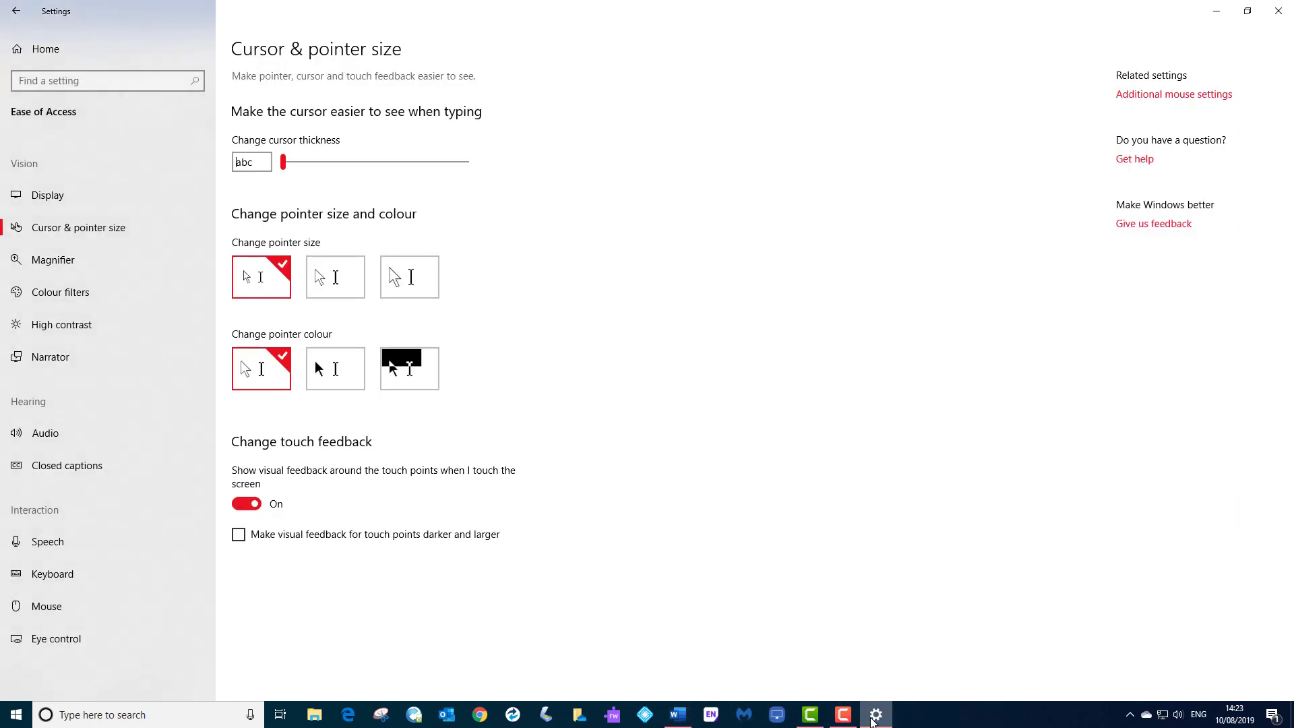
drag(280, 162, 294, 162)
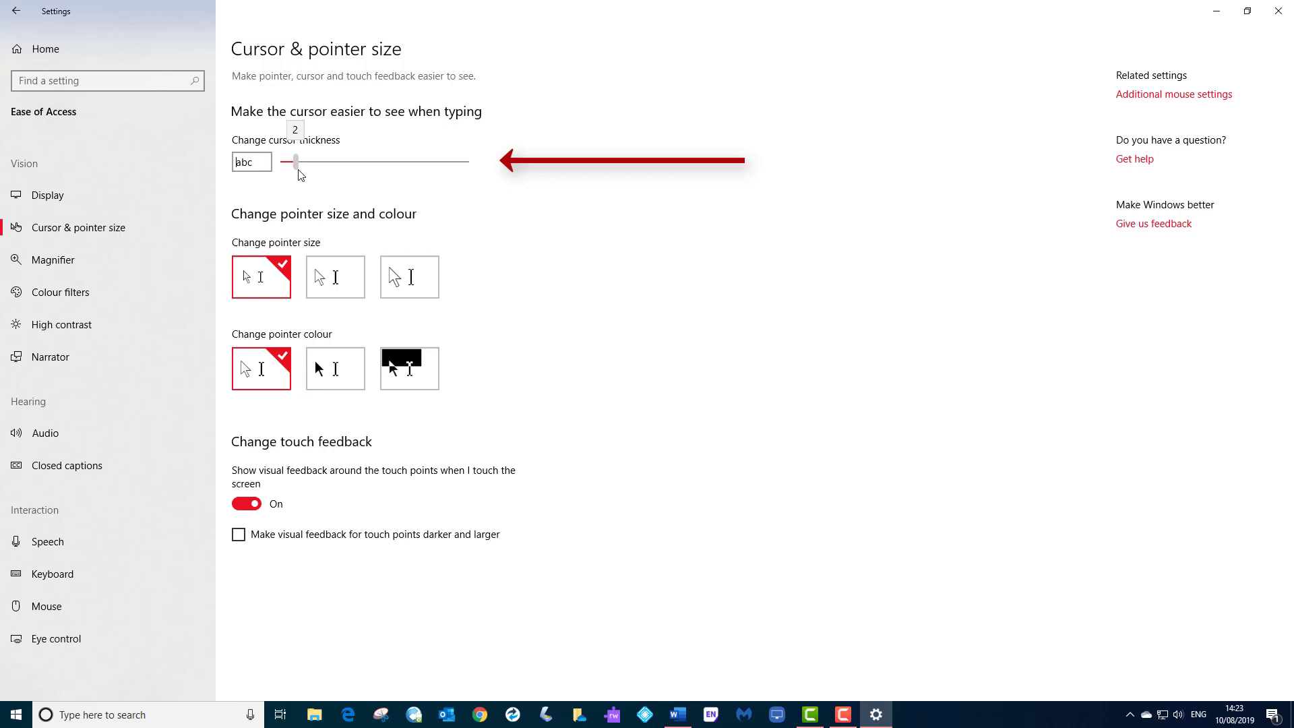
drag(295, 161, 377, 161)
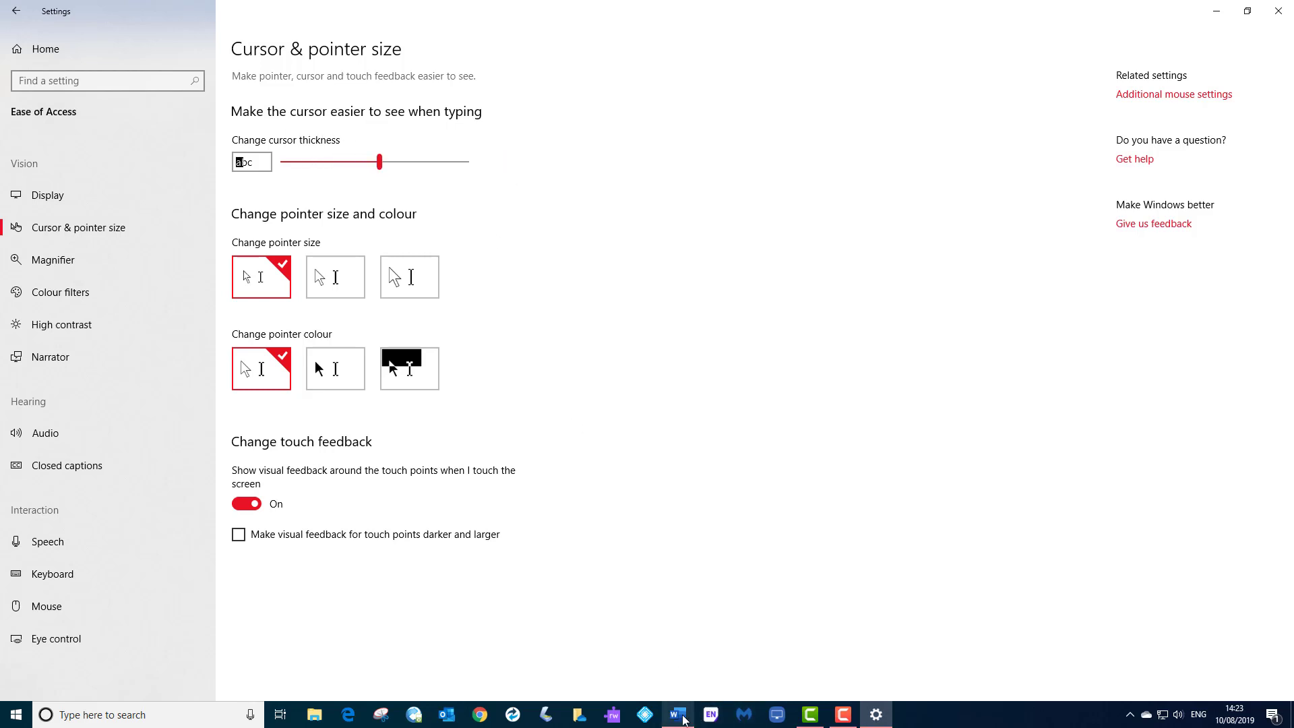
click(677, 714)
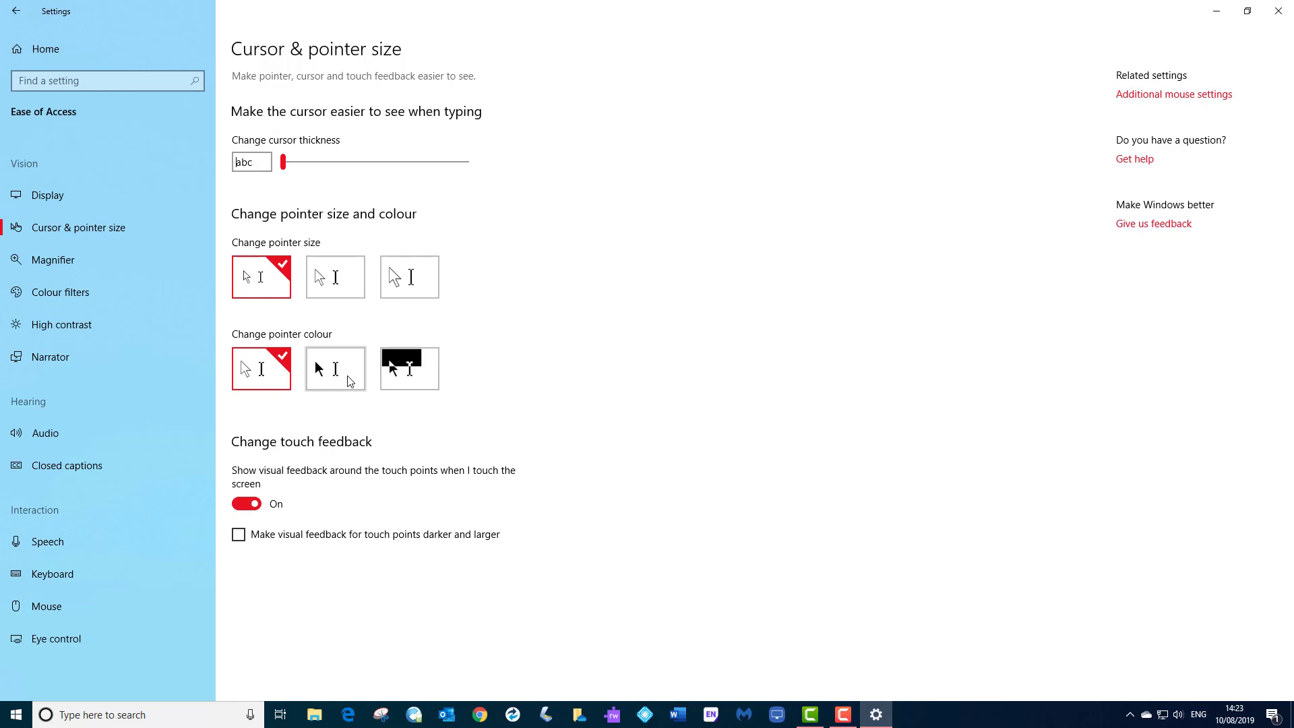
mouse_move(367, 381)
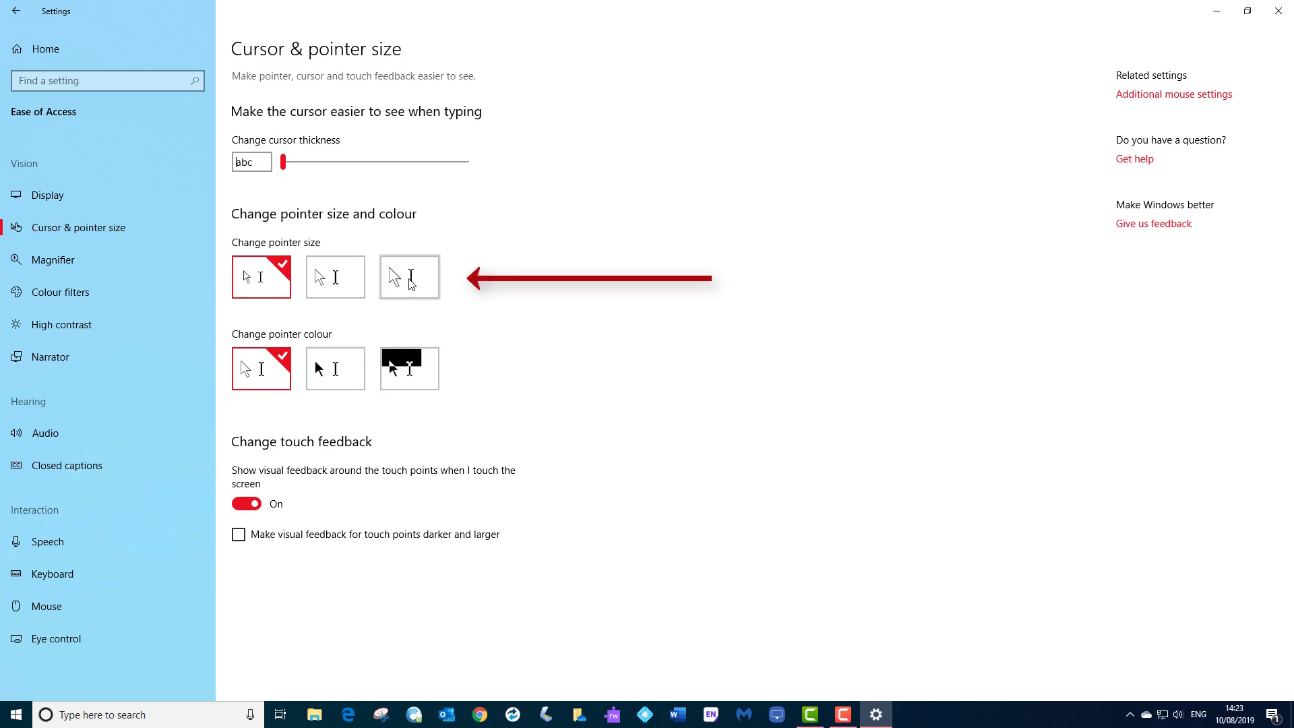
Try the largest pointer size and inverted colour, then return to the smallest white pointer
click(409, 276)
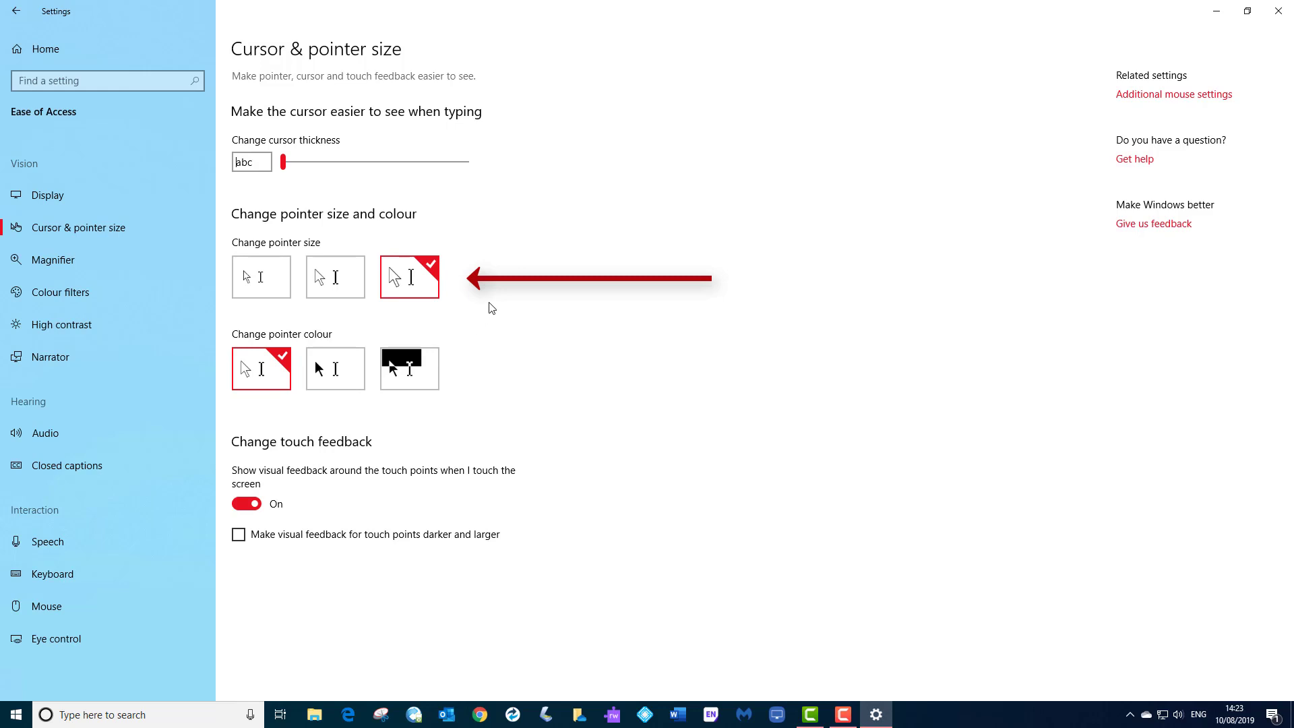
click(260, 277)
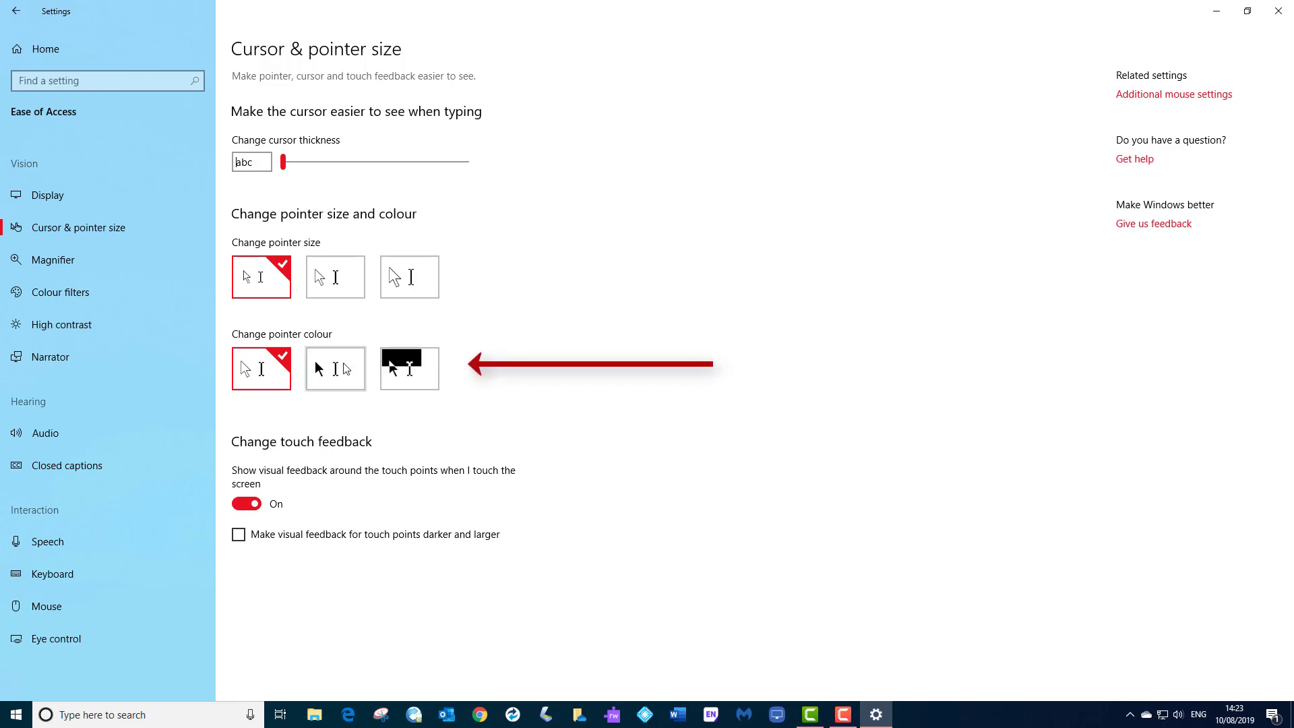
click(409, 368)
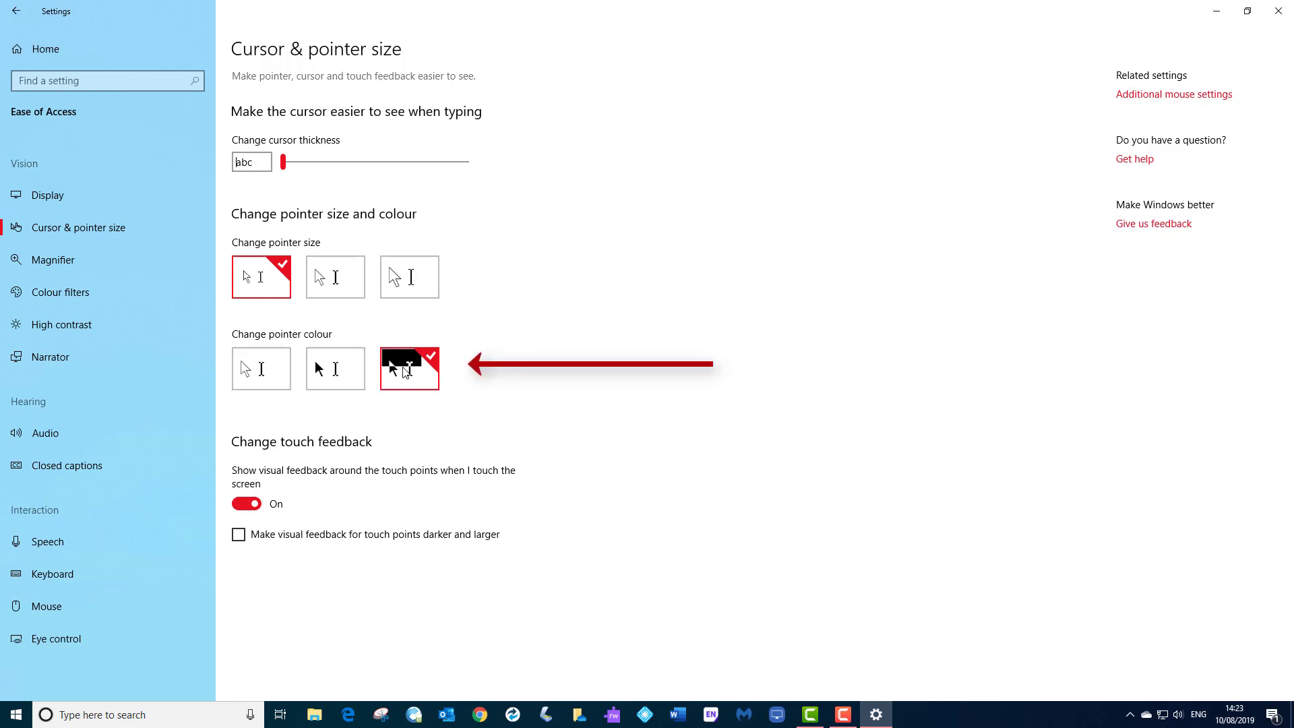
click(260, 368)
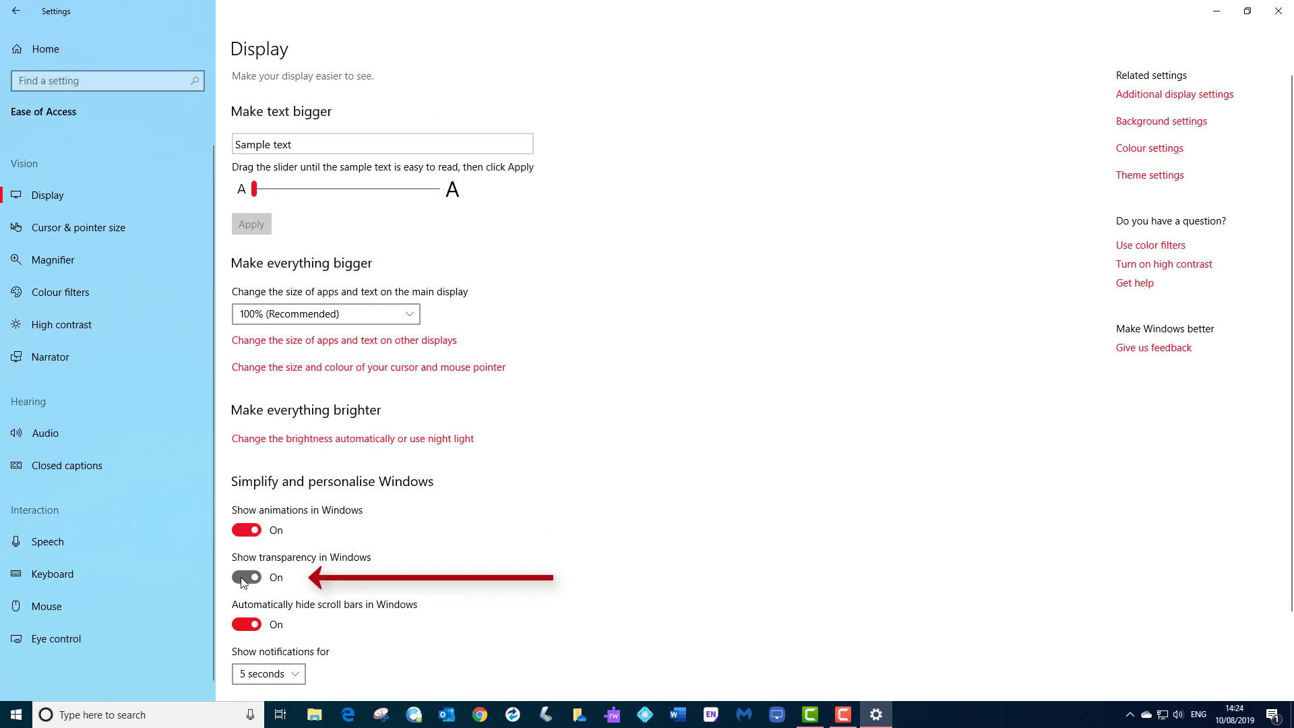
Switch Show transparency and Automatically hide scroll bars off and back on
click(247, 577)
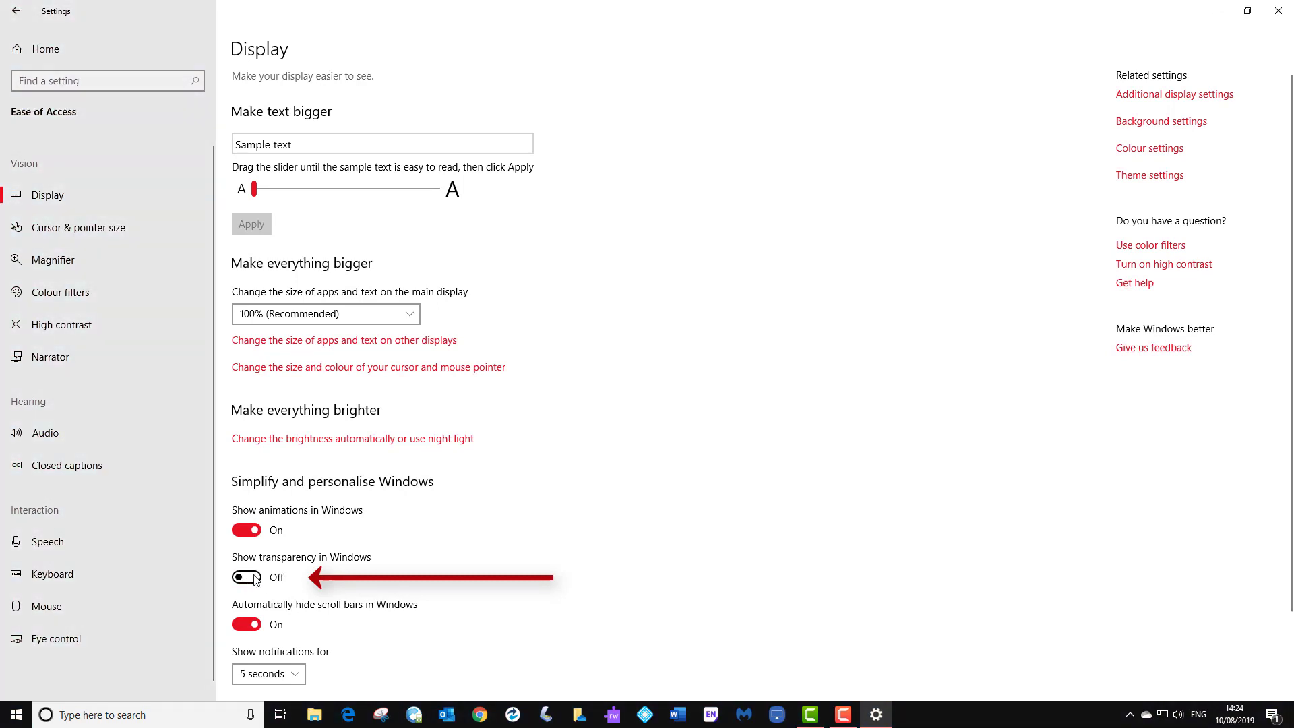
click(246, 577)
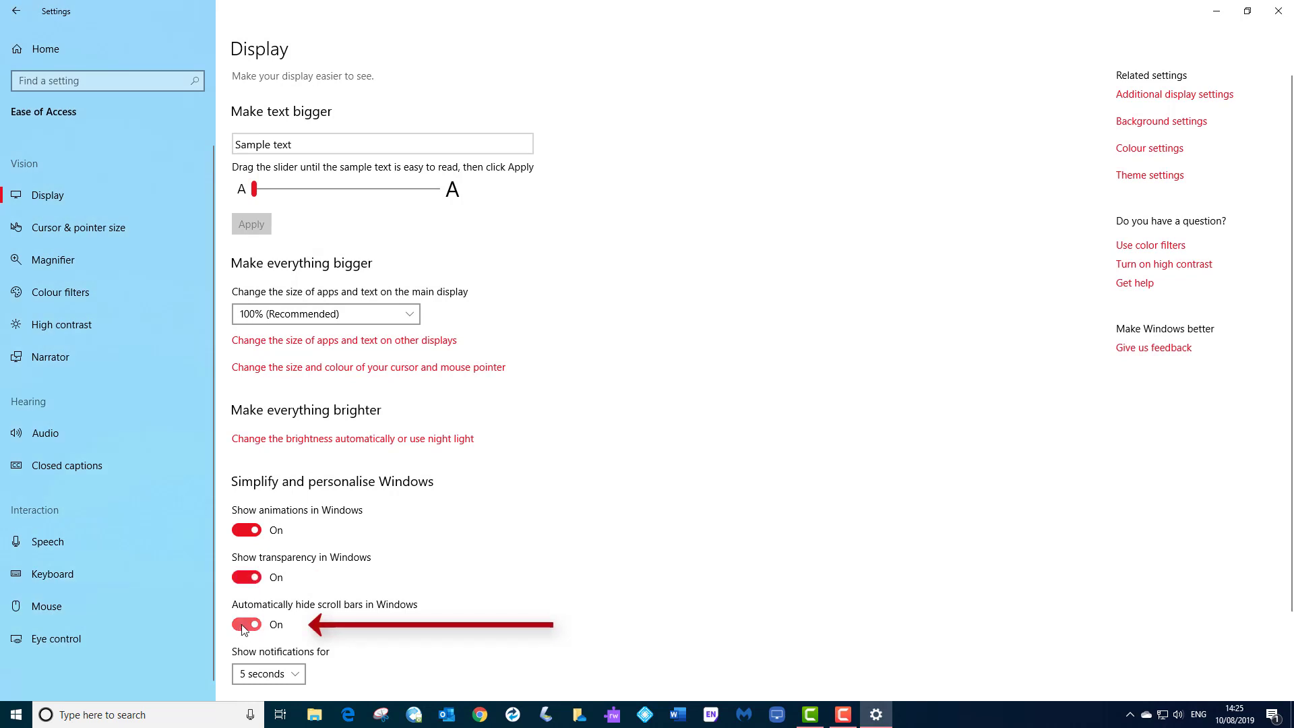
click(246, 624)
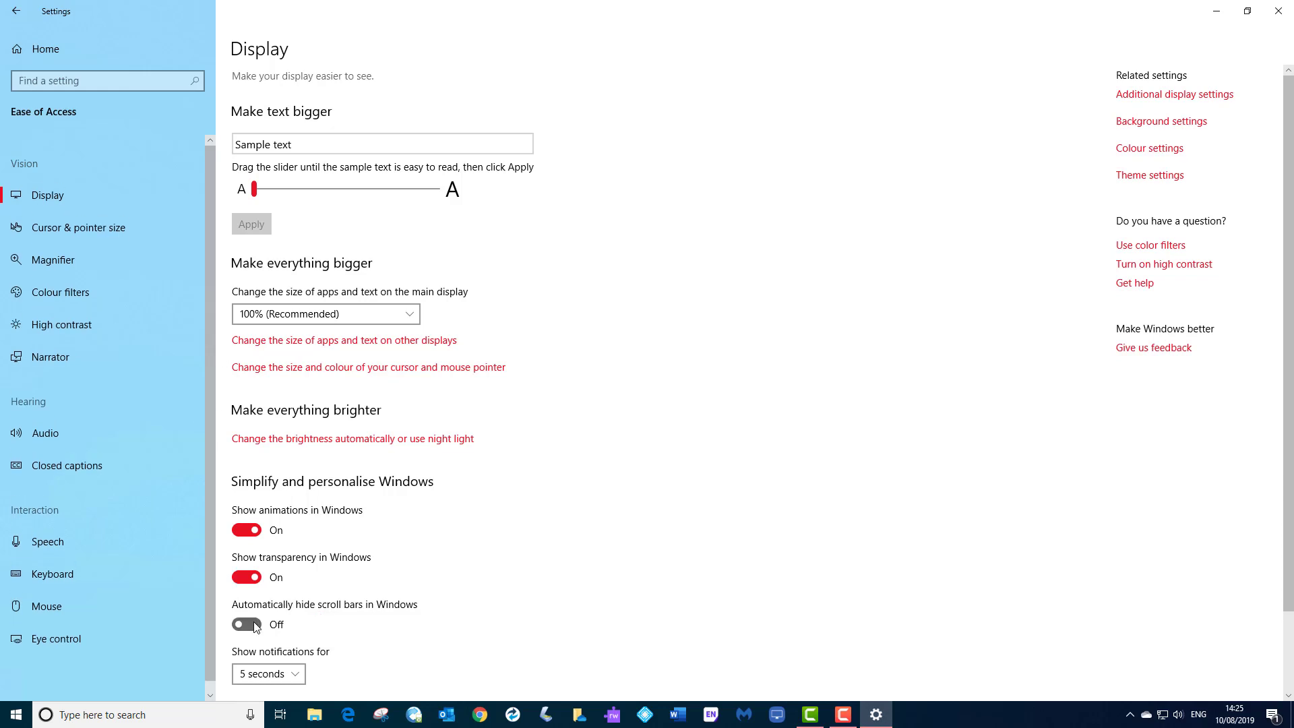
click(246, 624)
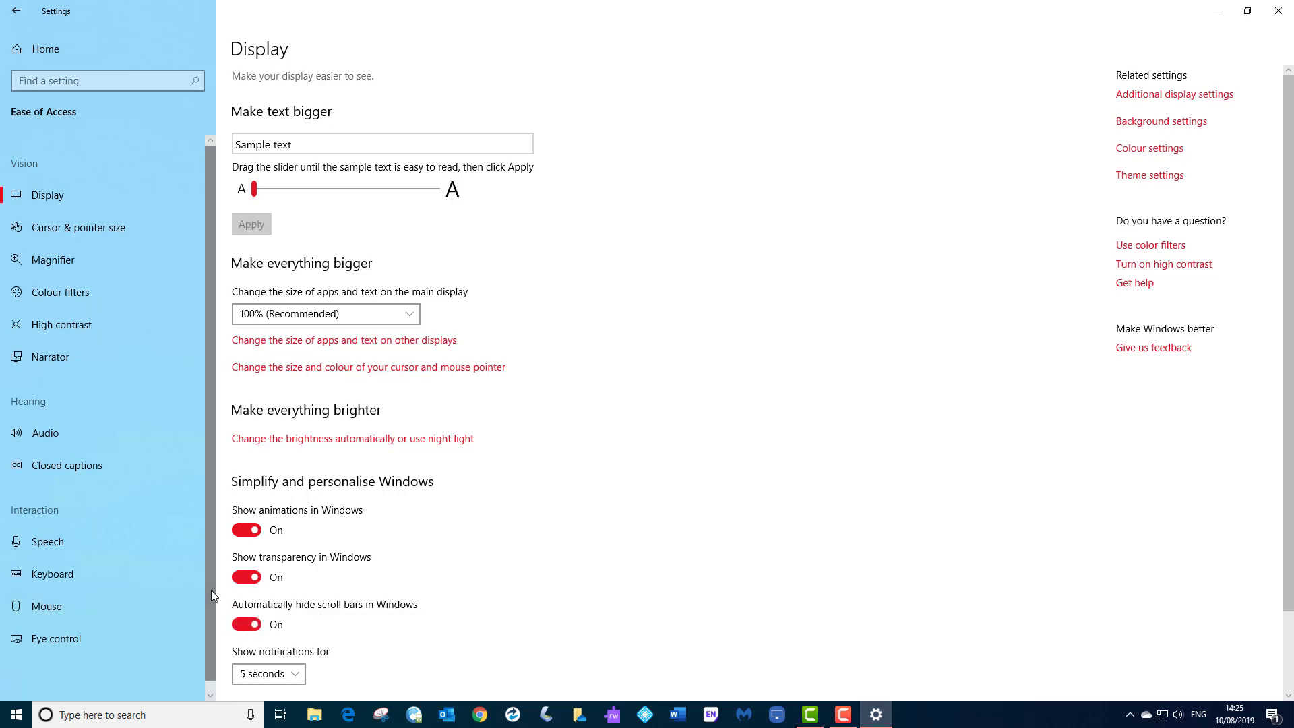
mouse_move(1291, 334)
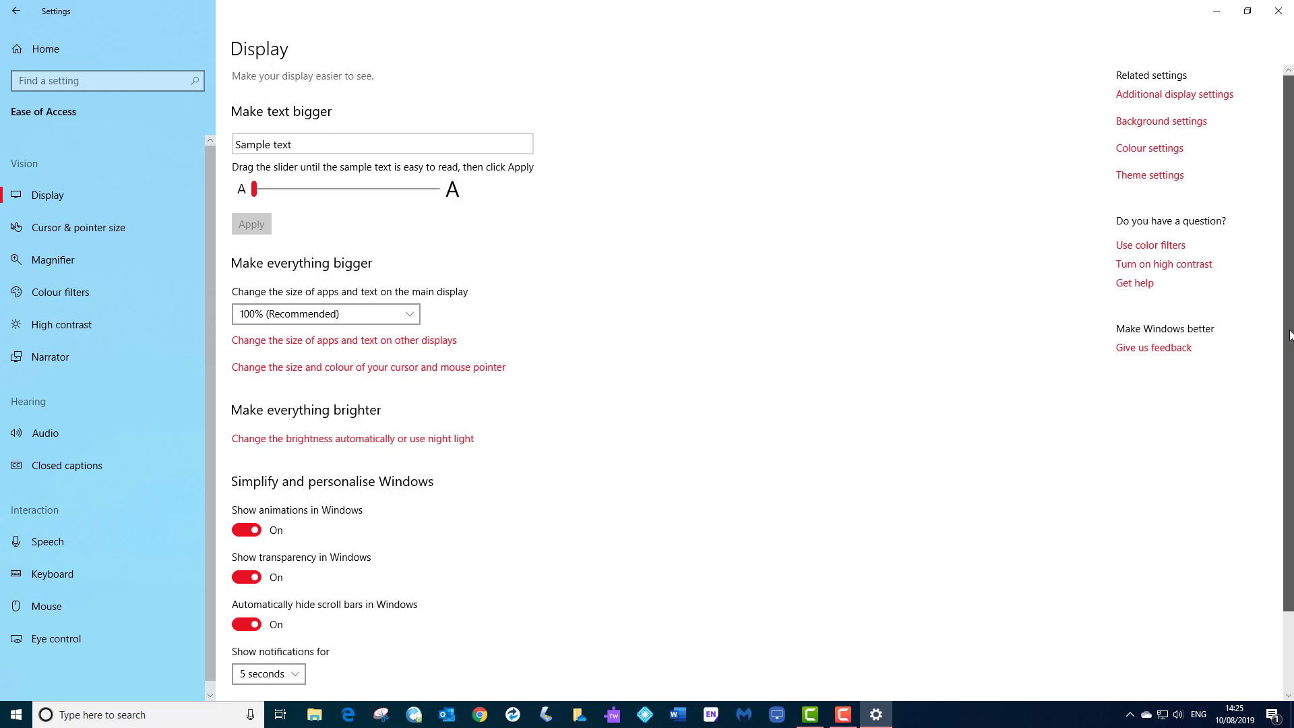
Switch Show desktop background image off and back on
scroll(down, 3)
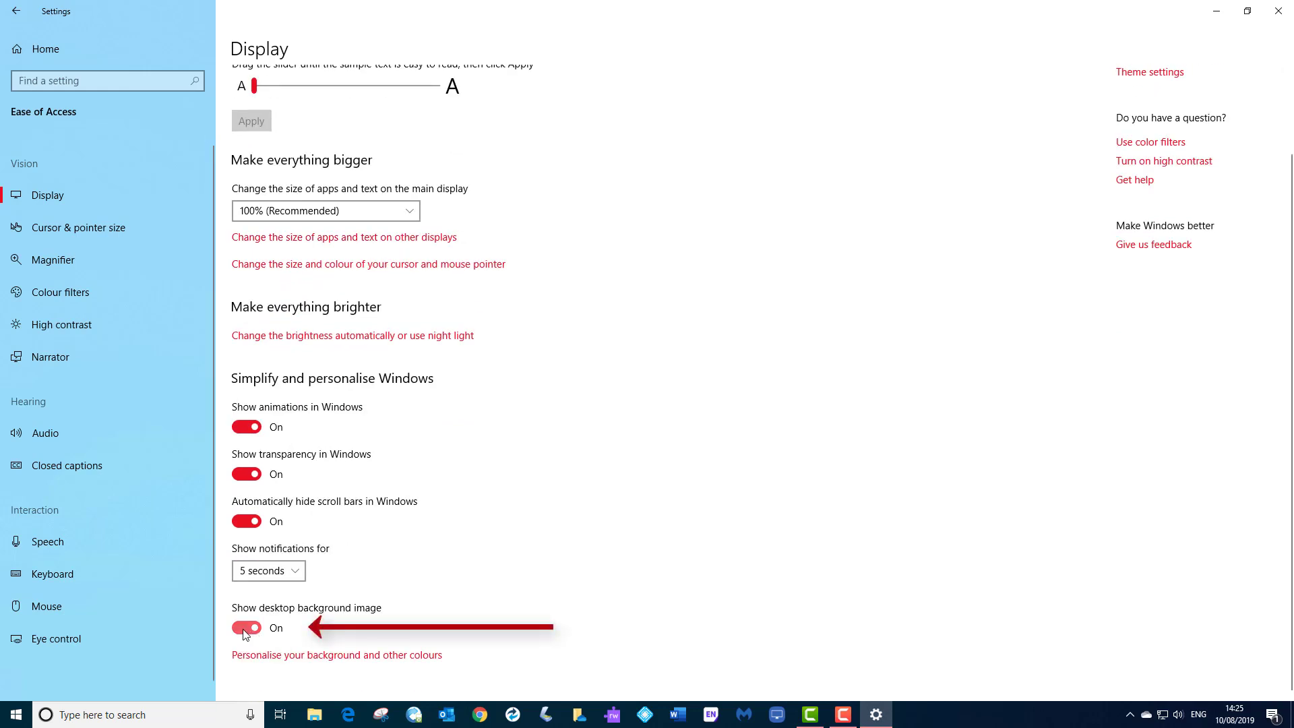
click(246, 628)
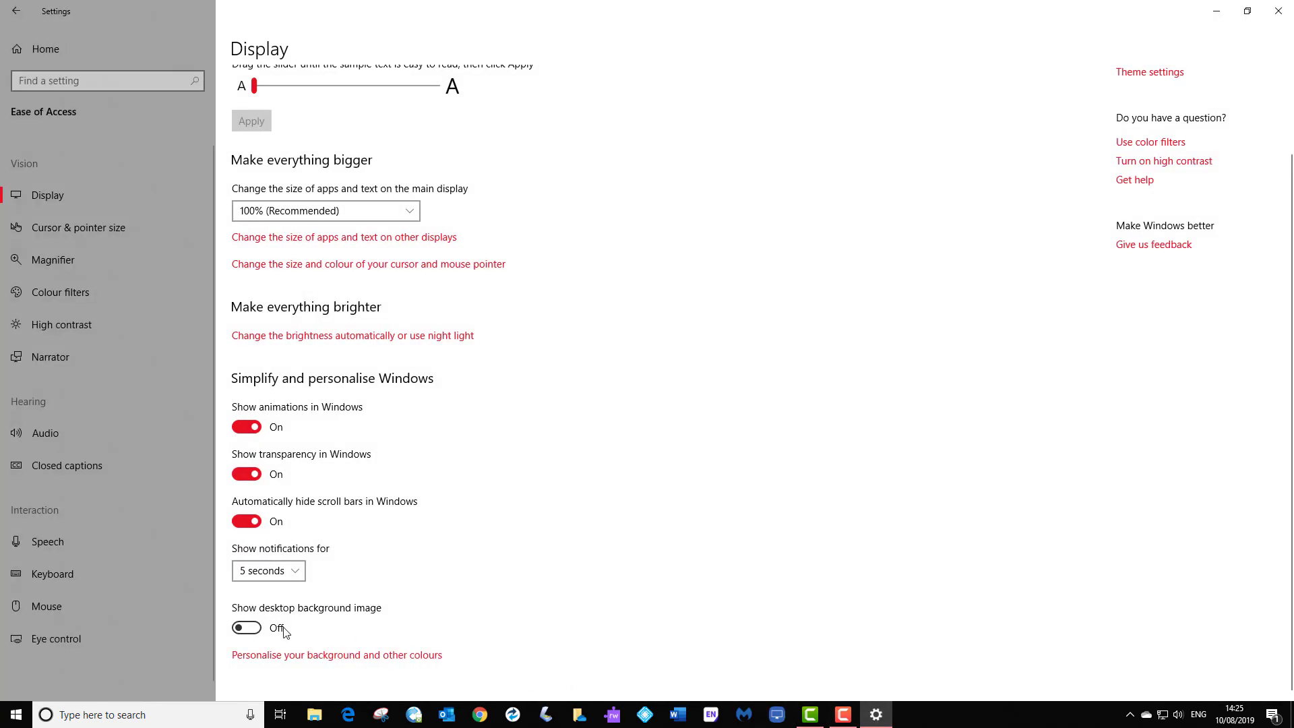
click(245, 627)
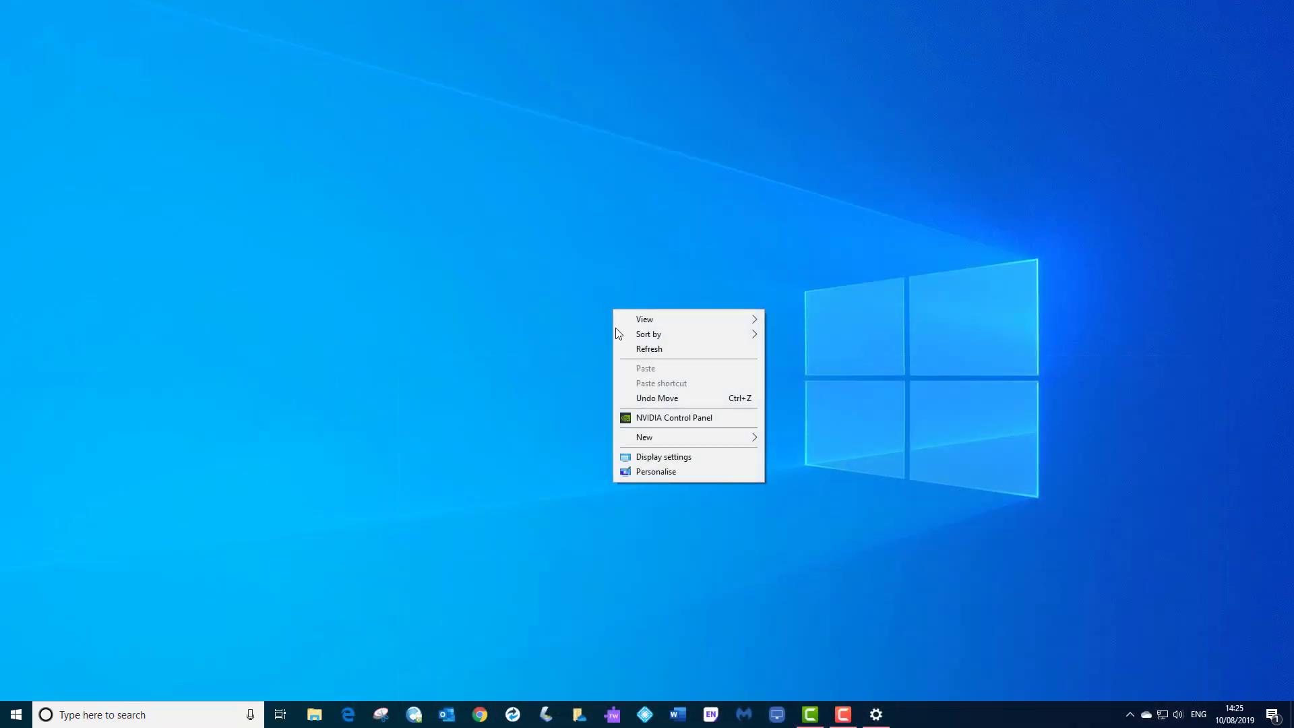
Personalise the desktop, visiting Colours and Lock screen and ending on the Fonts list
click(656, 471)
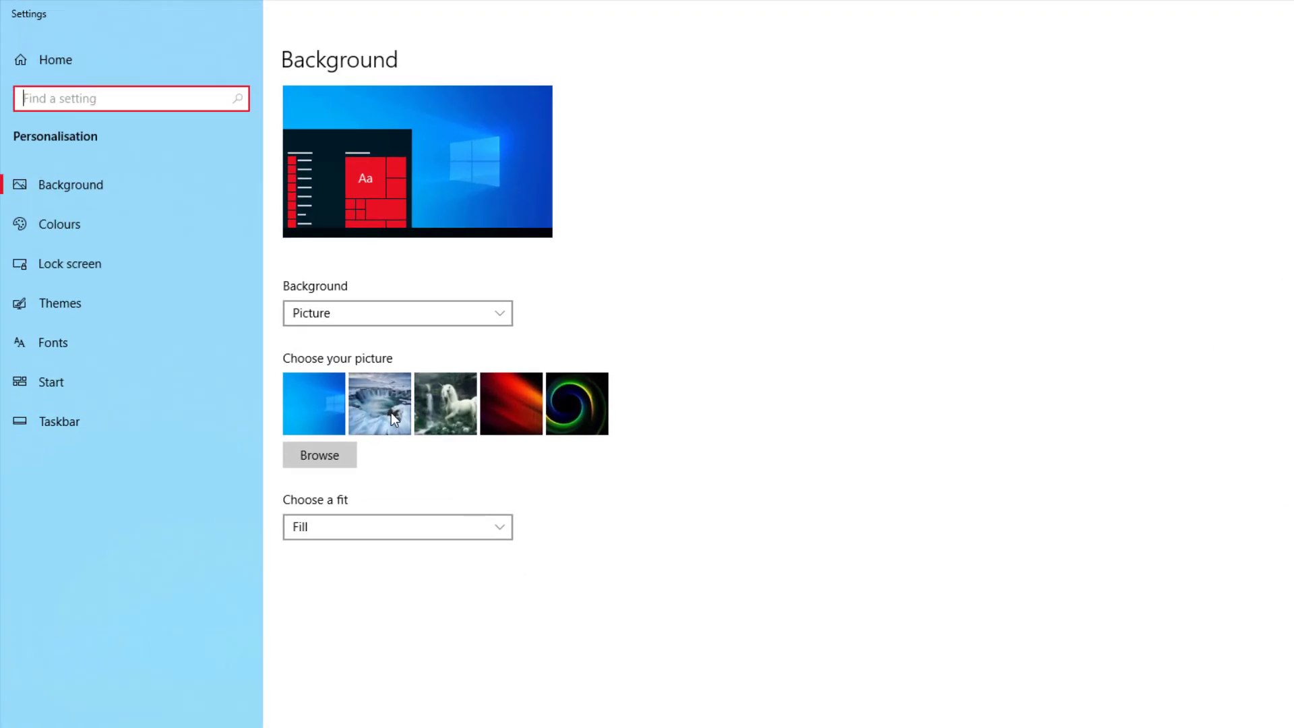
mouse_move(366, 404)
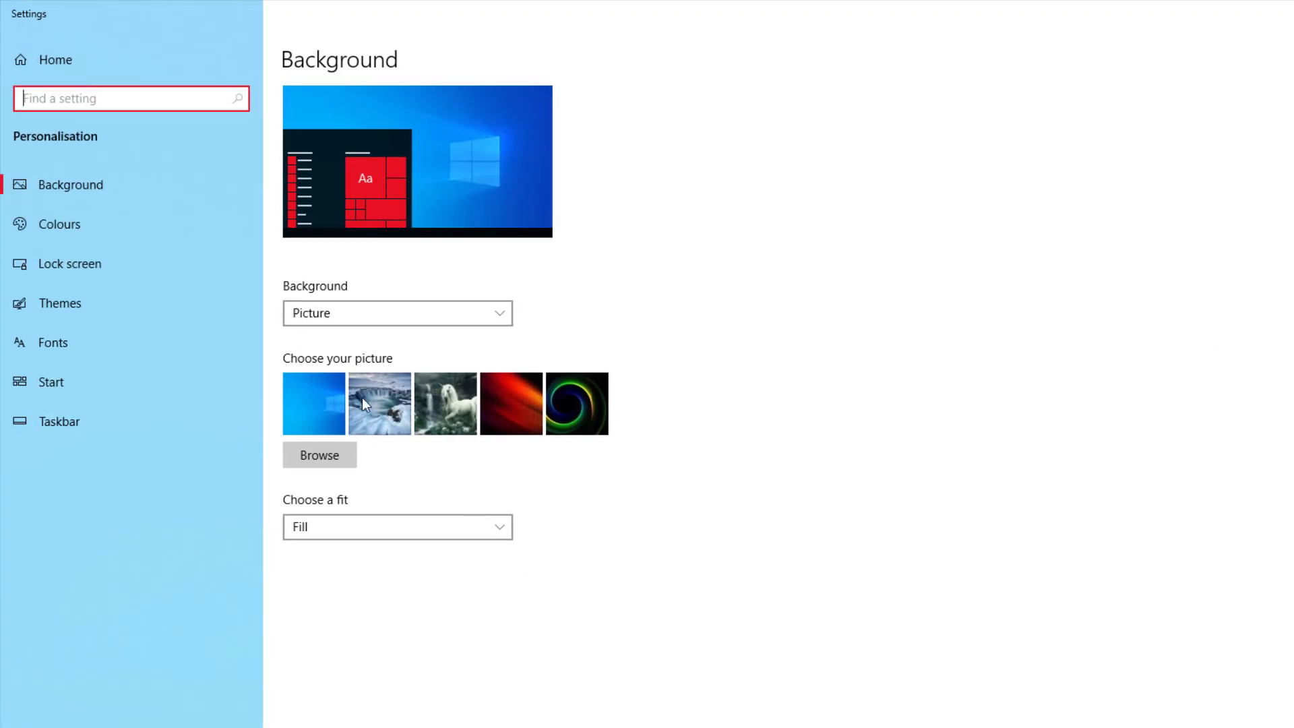
click(60, 224)
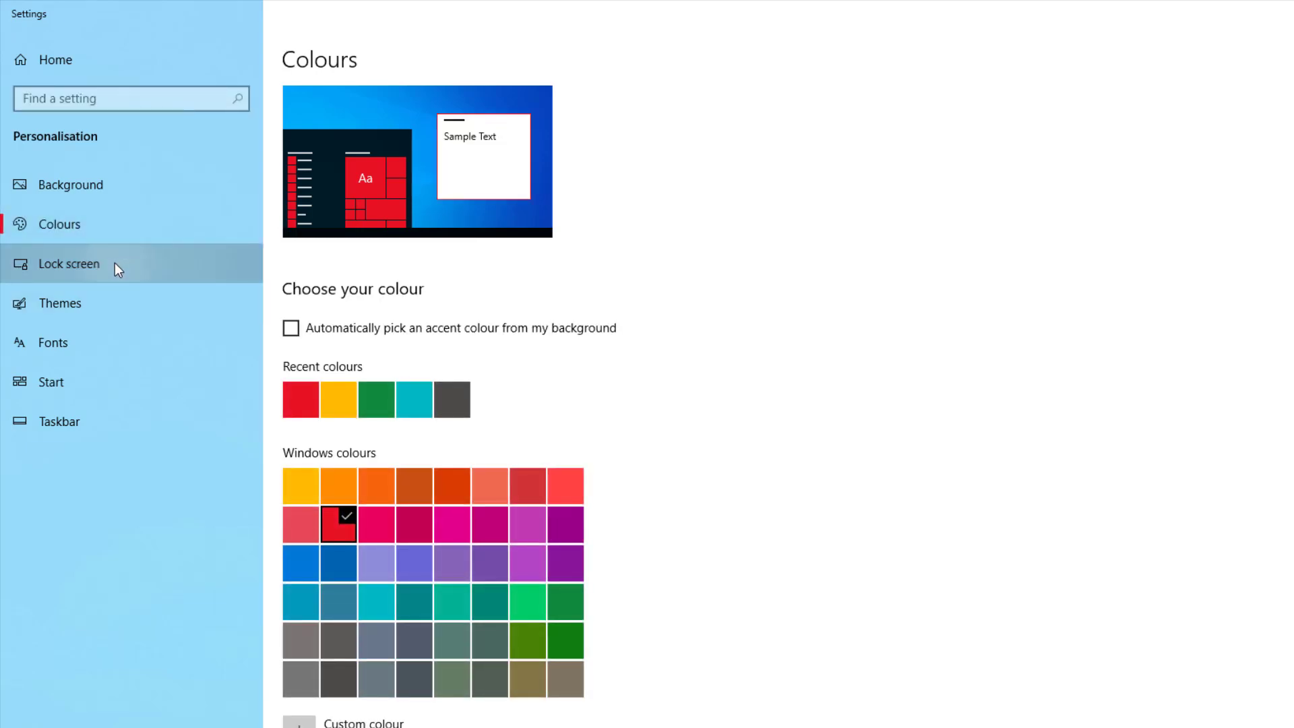
click(70, 263)
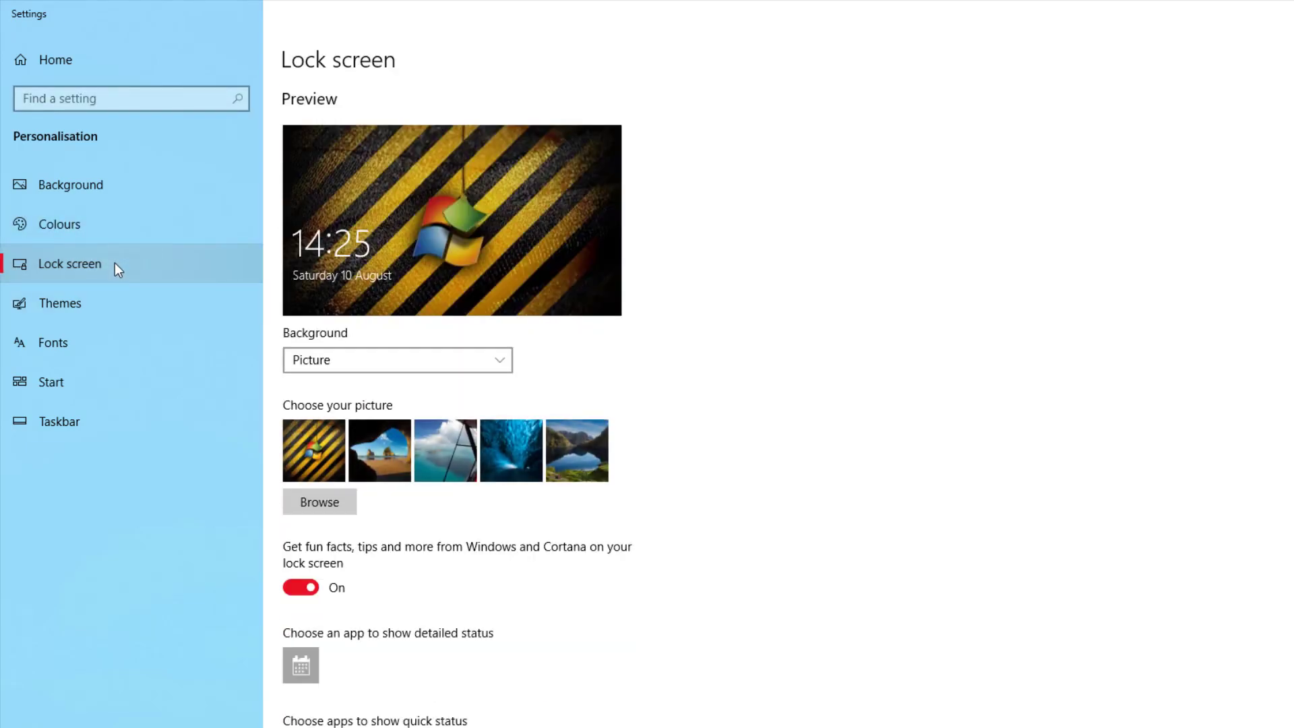
click(52, 343)
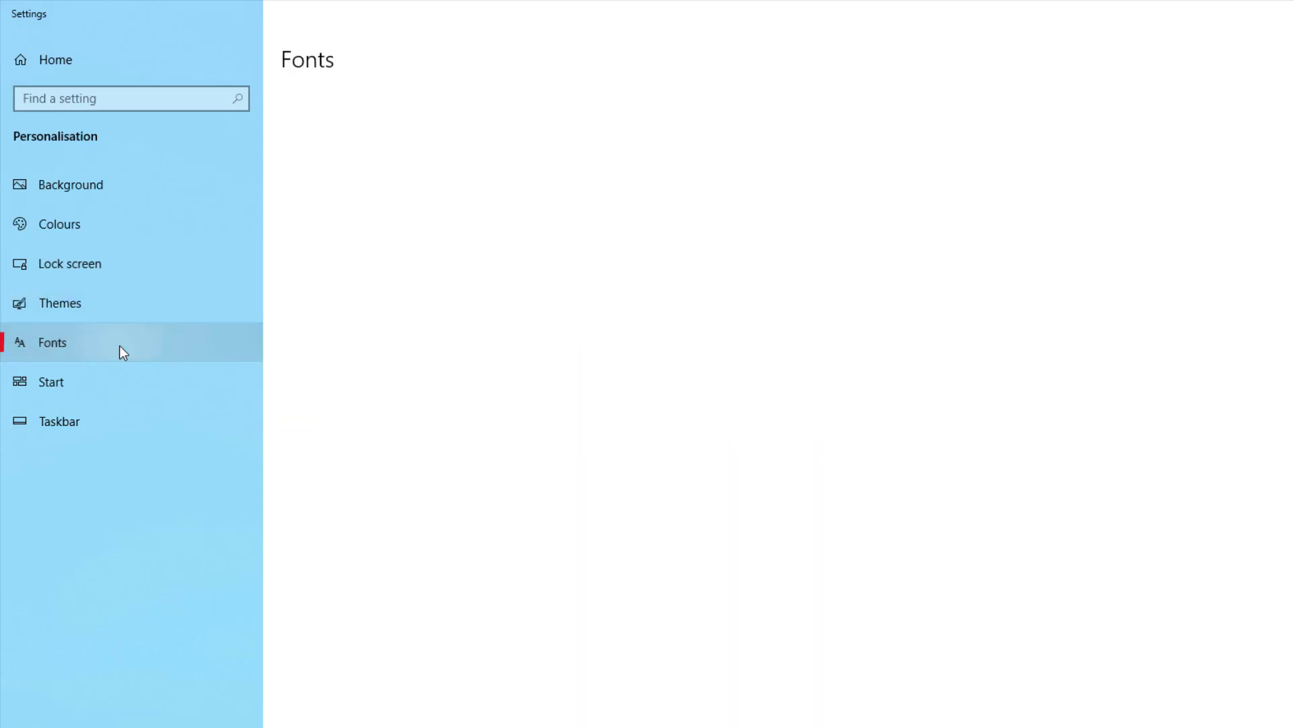
click(51, 341)
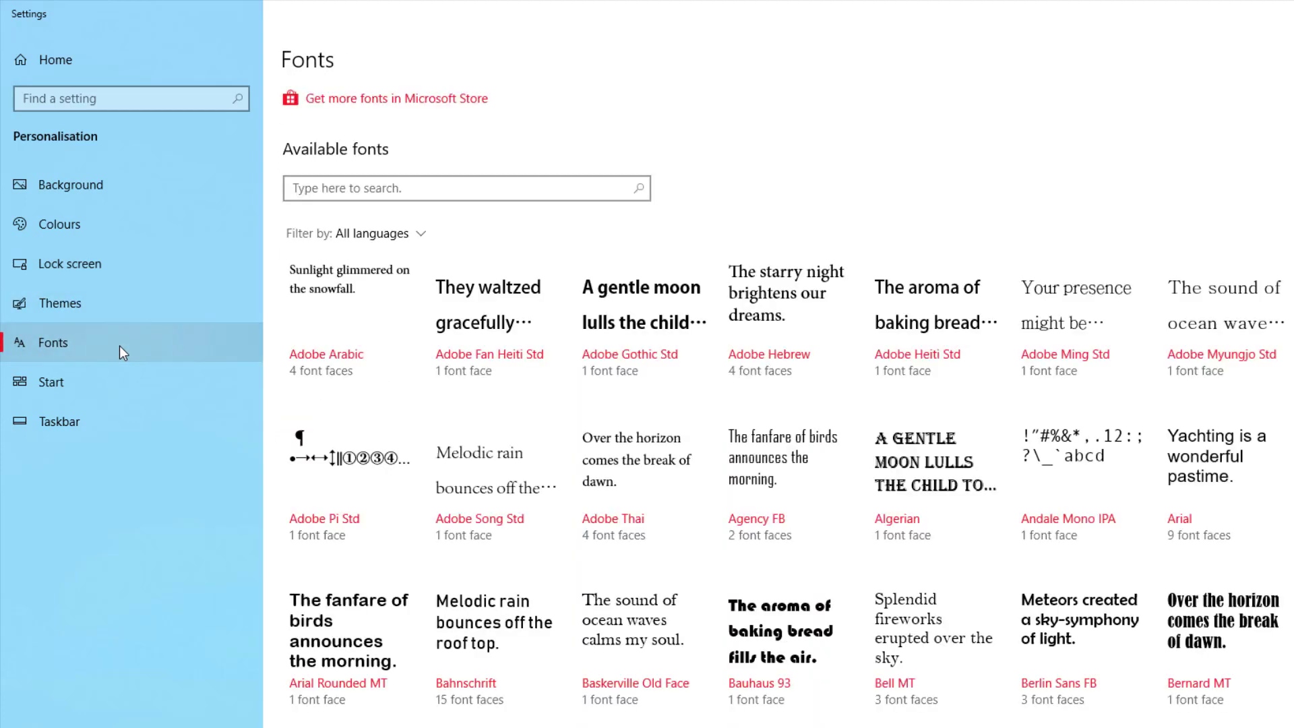